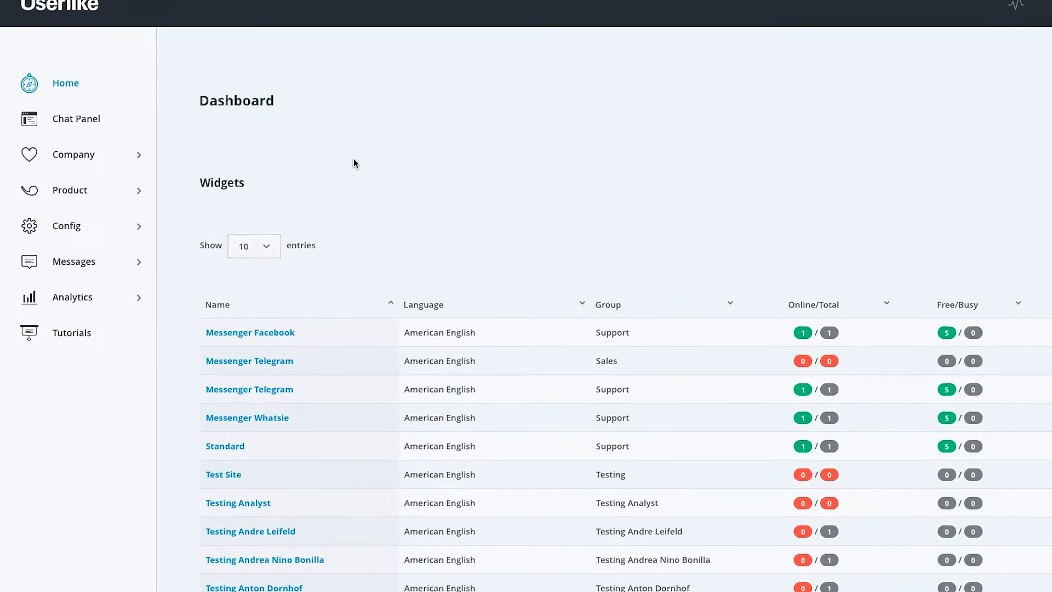
Step: Navigate from Config to Widgets and open the U-FIT widget for editing
click(66, 225)
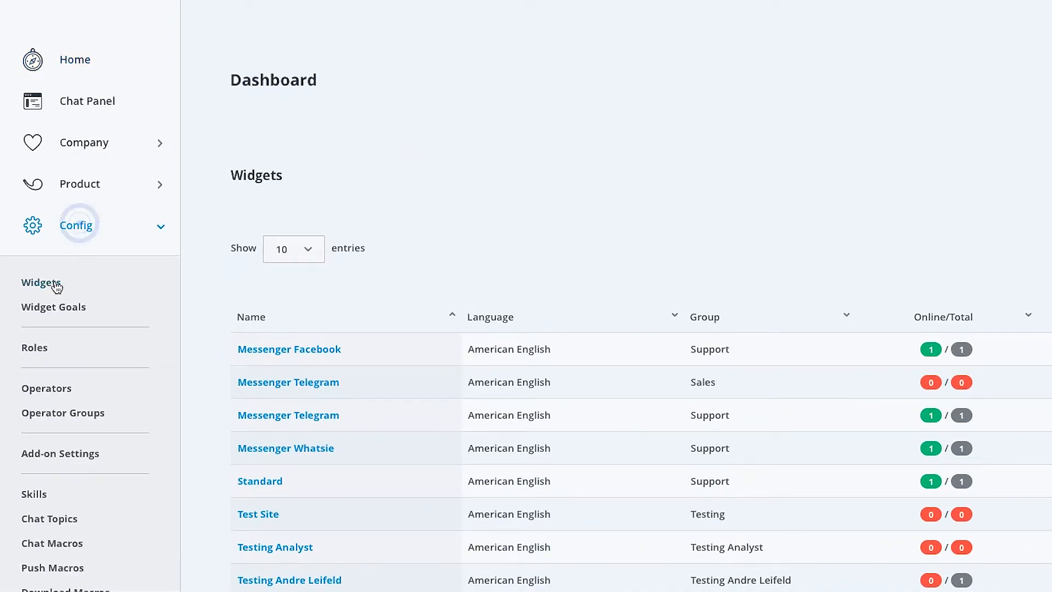
click(41, 283)
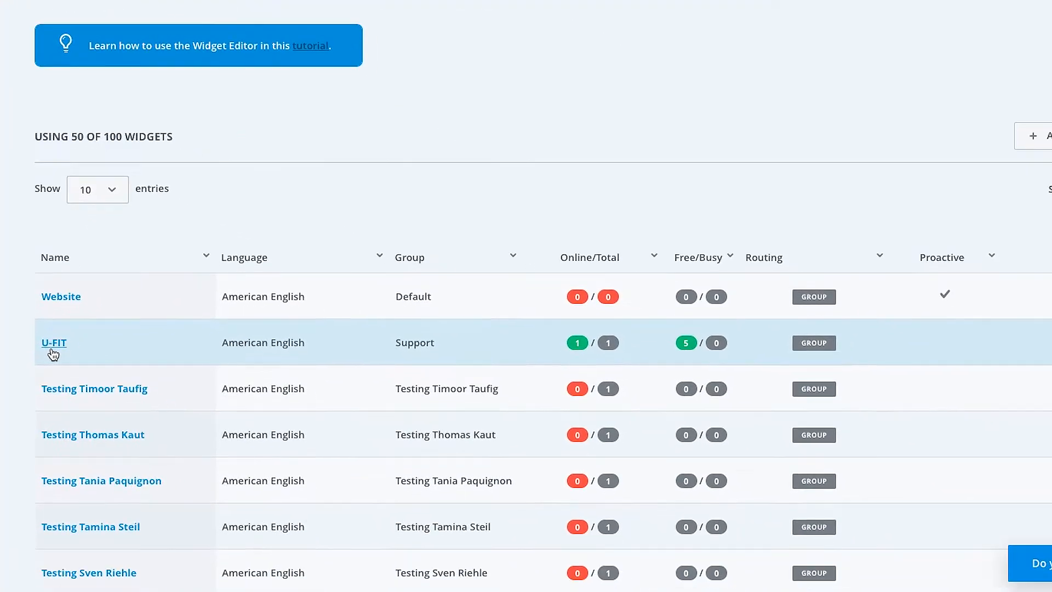
click(53, 342)
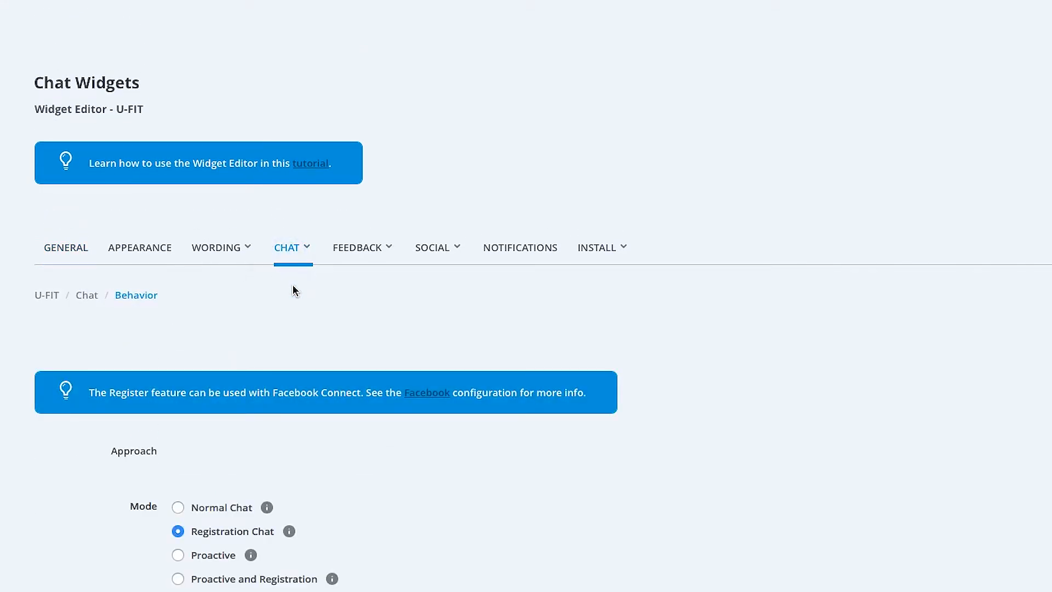
scroll(down, 3)
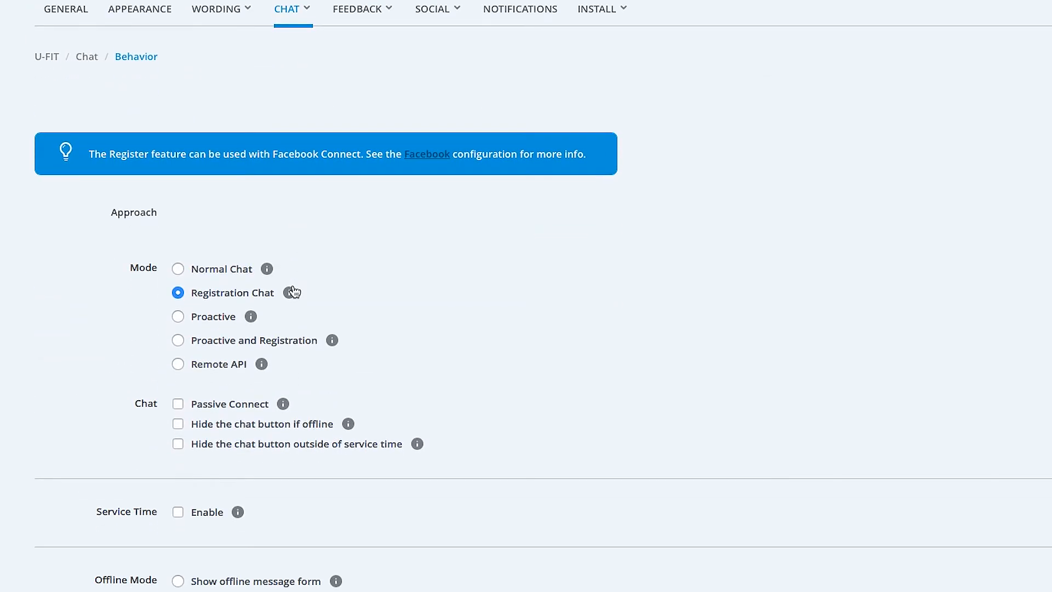
scroll(down, 3)
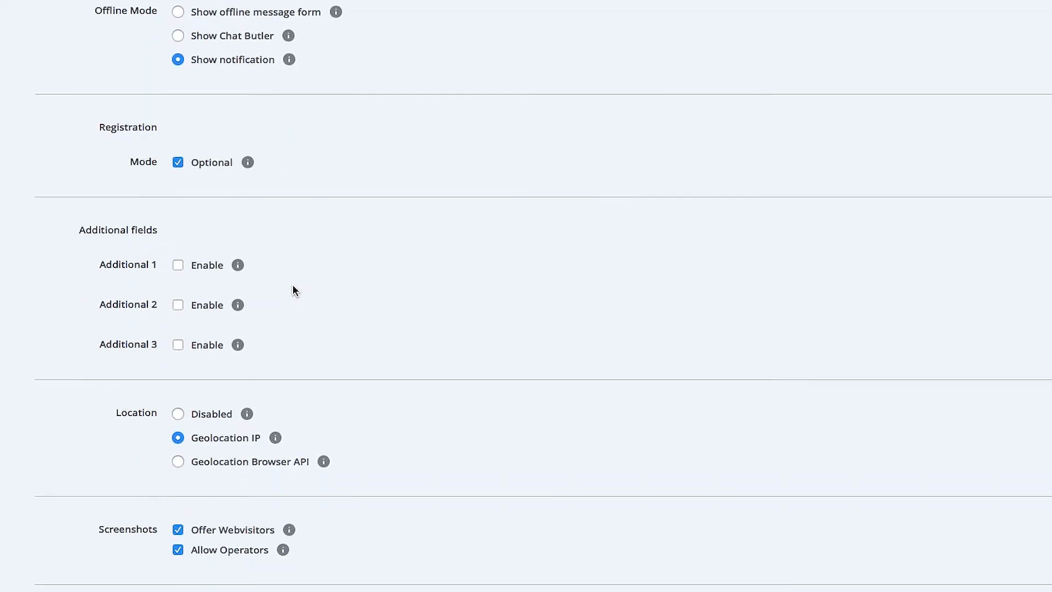
scroll(down, 3)
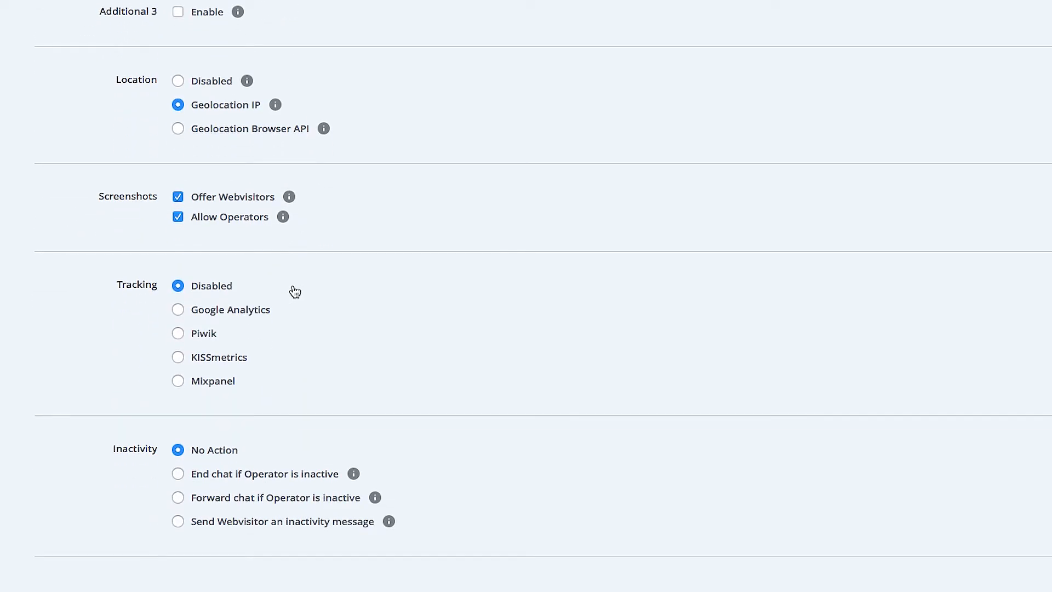
scroll(down, 3)
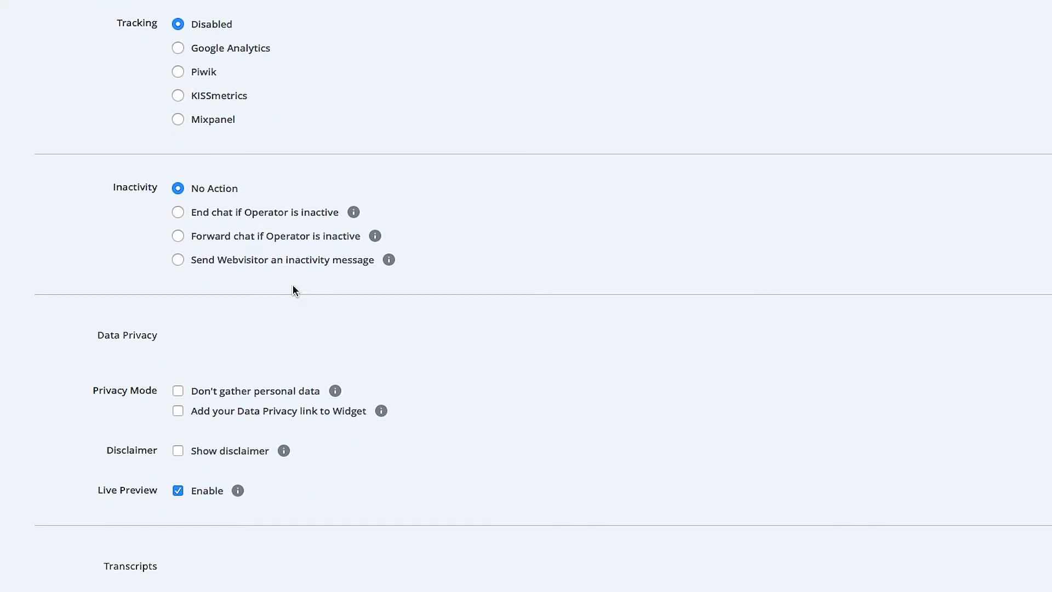
scroll(up, 3)
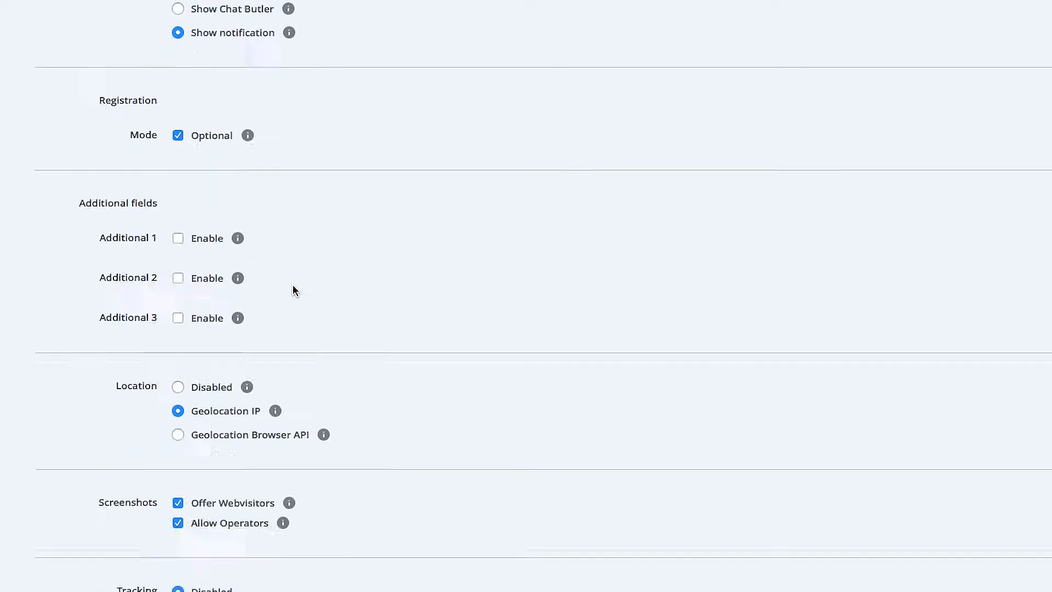
scroll(up, 3)
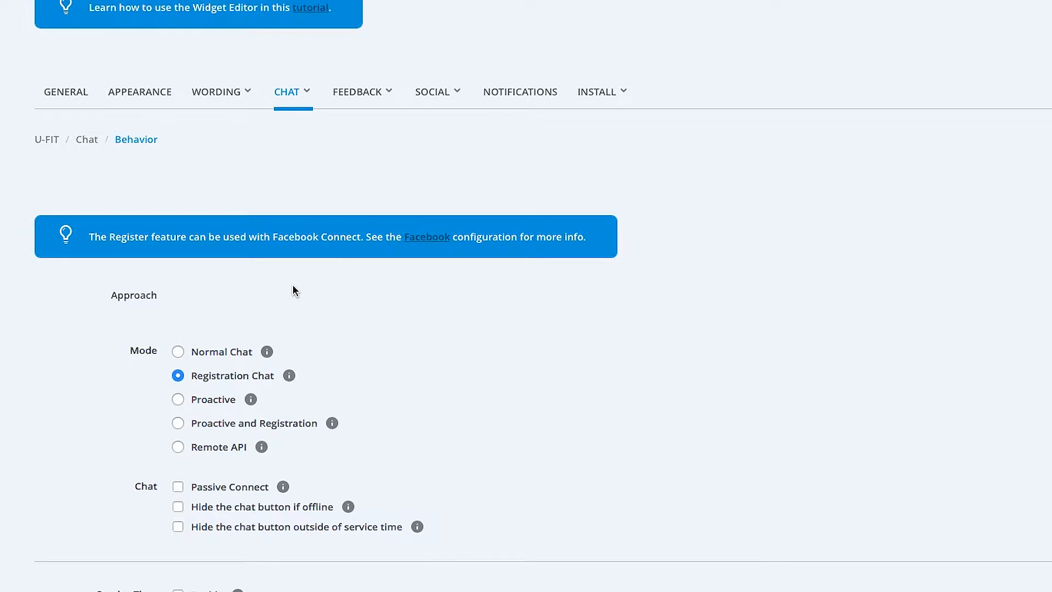
scroll(up, 3)
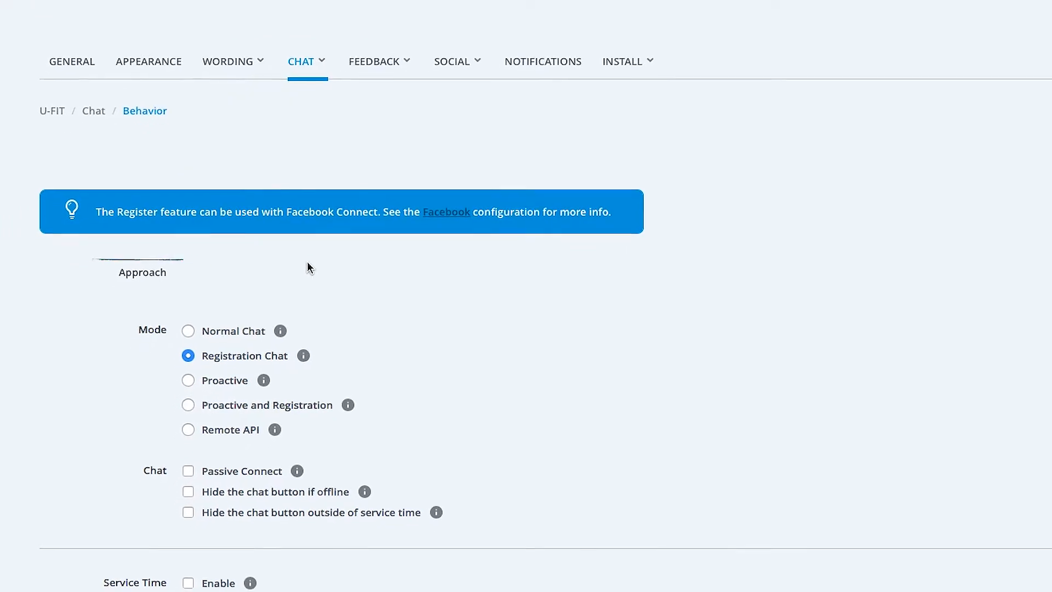
scroll(up, 3)
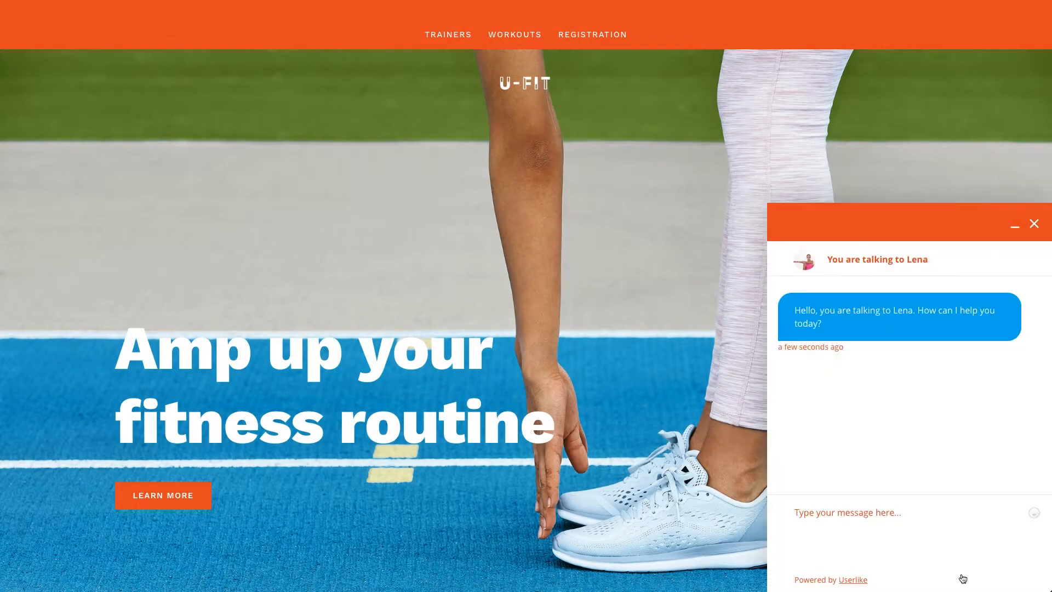
Step: Message the operator on the U-FIT site about booking a coaching and available spots
text(He)
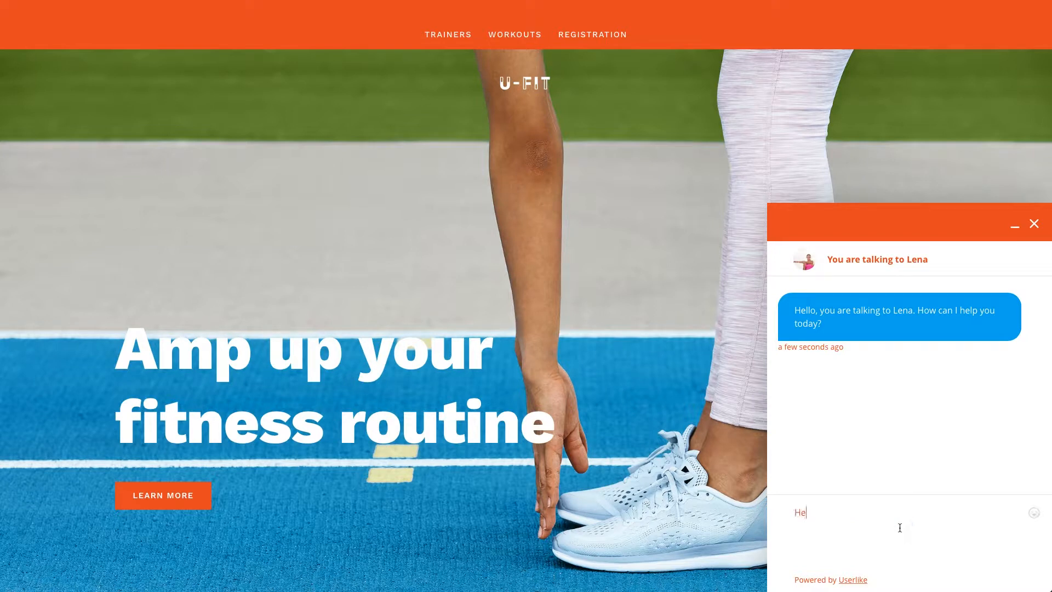
text(Hello, I wanted to bo)
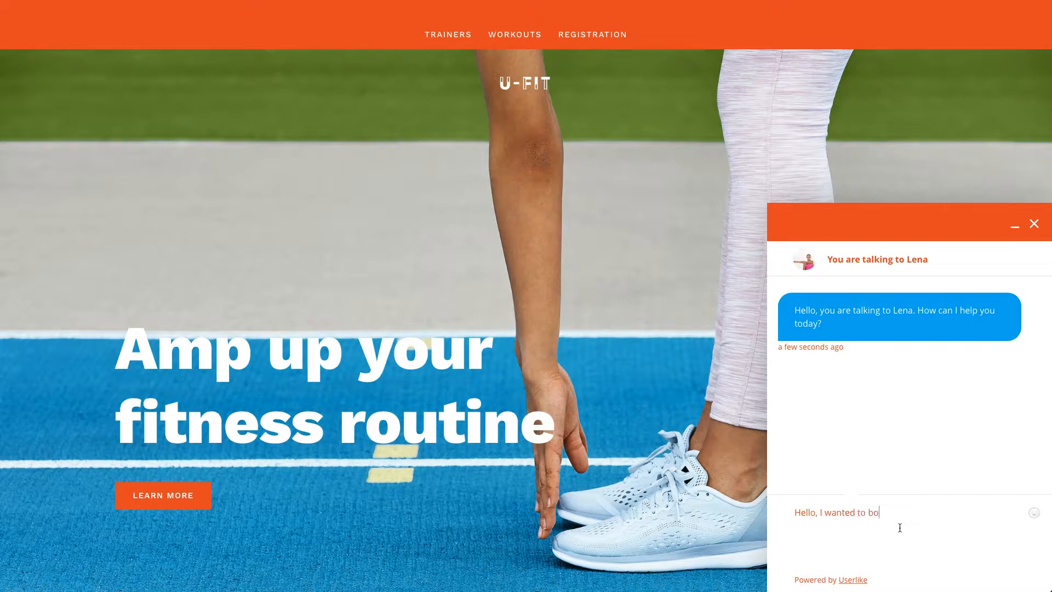
text(ok a coaching for nex)
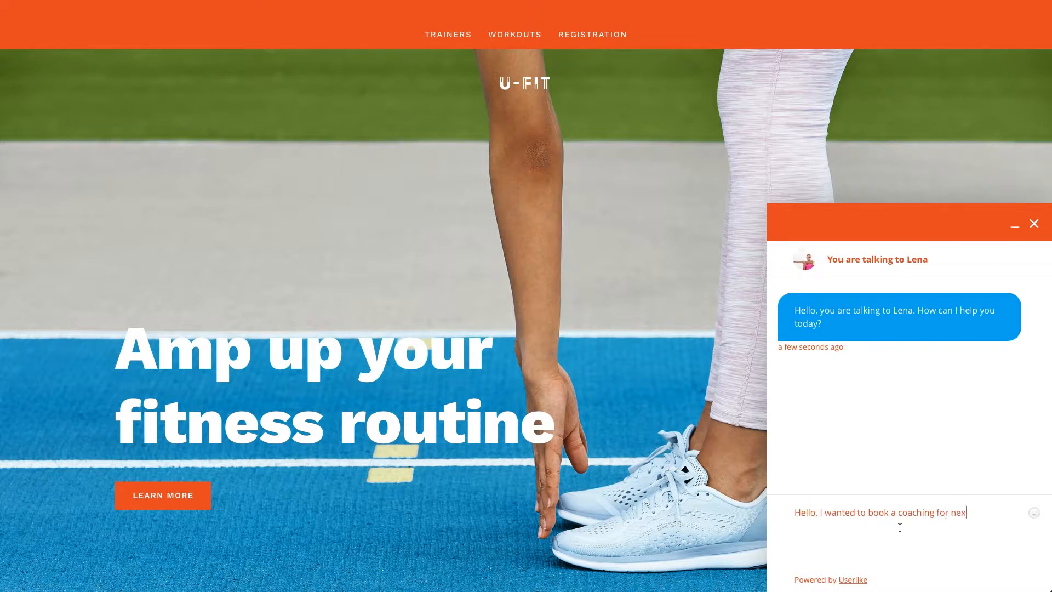
key(Return)
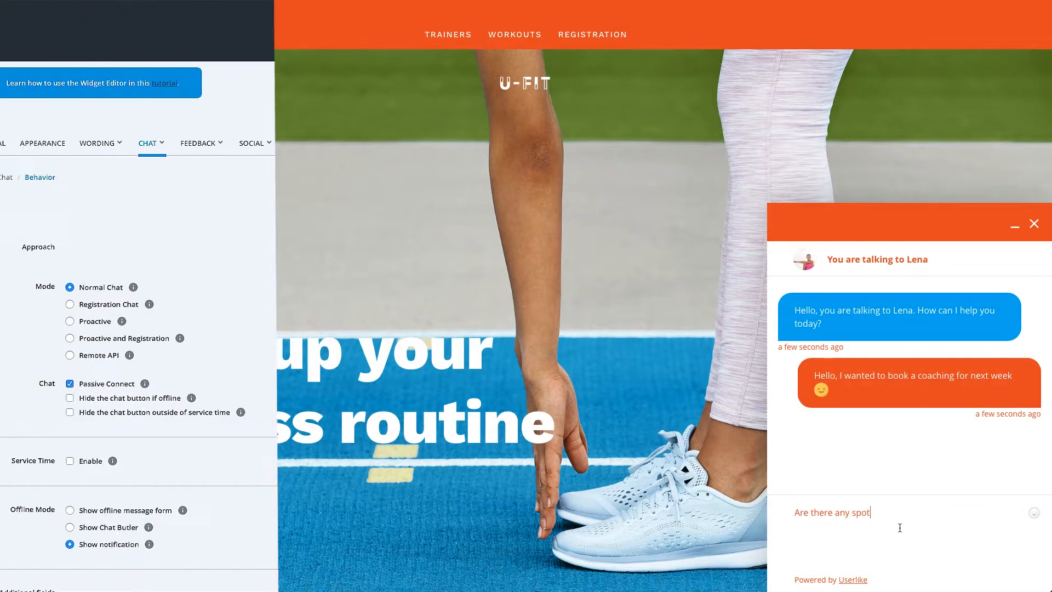
key(Return)
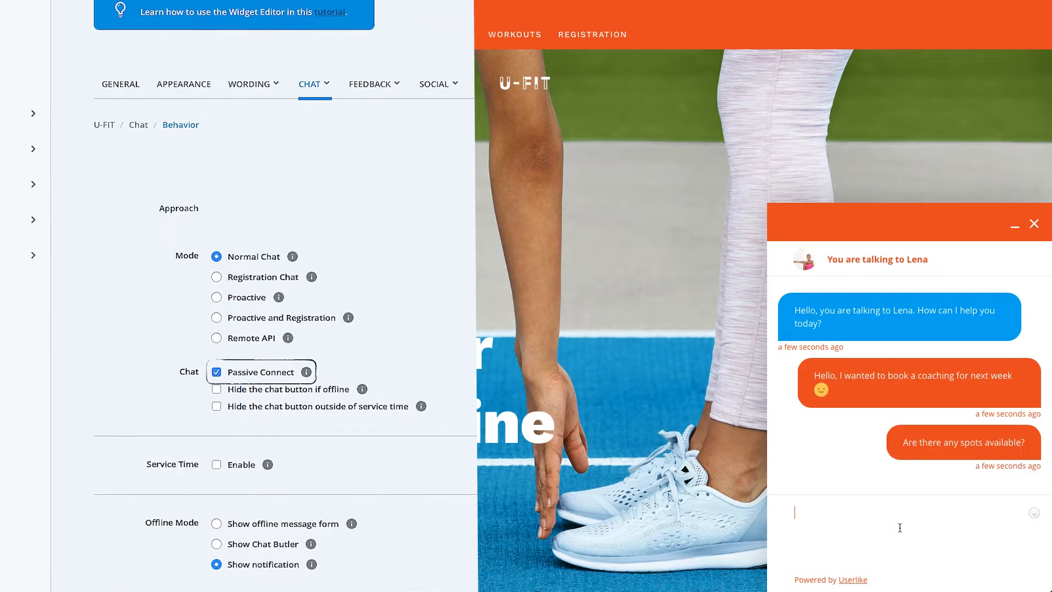
scroll(up, 3)
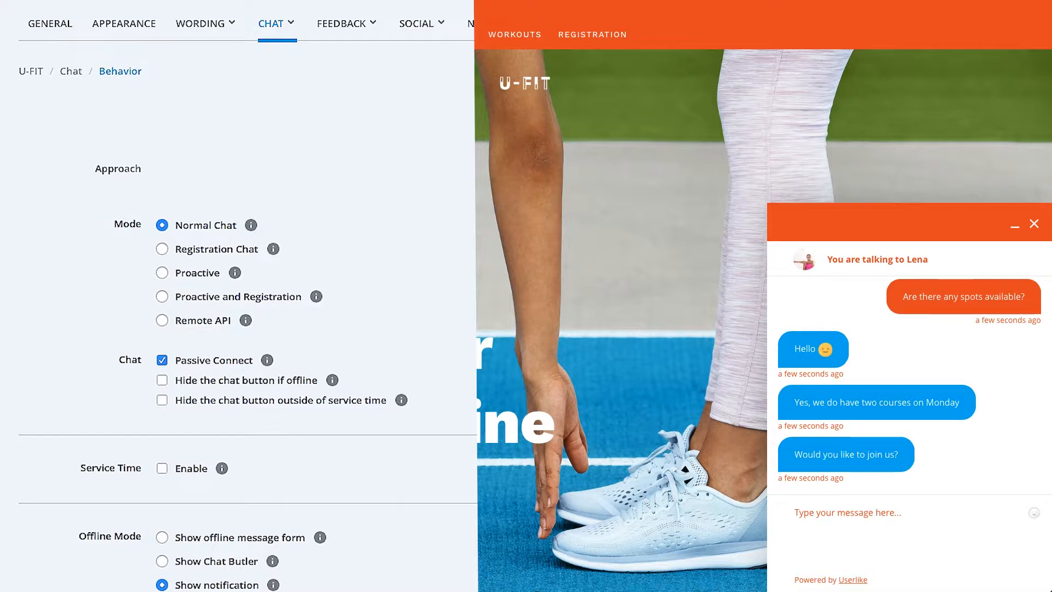
Step: Enable the optional phone number and company name registration fields for the widget
click(1016, 224)
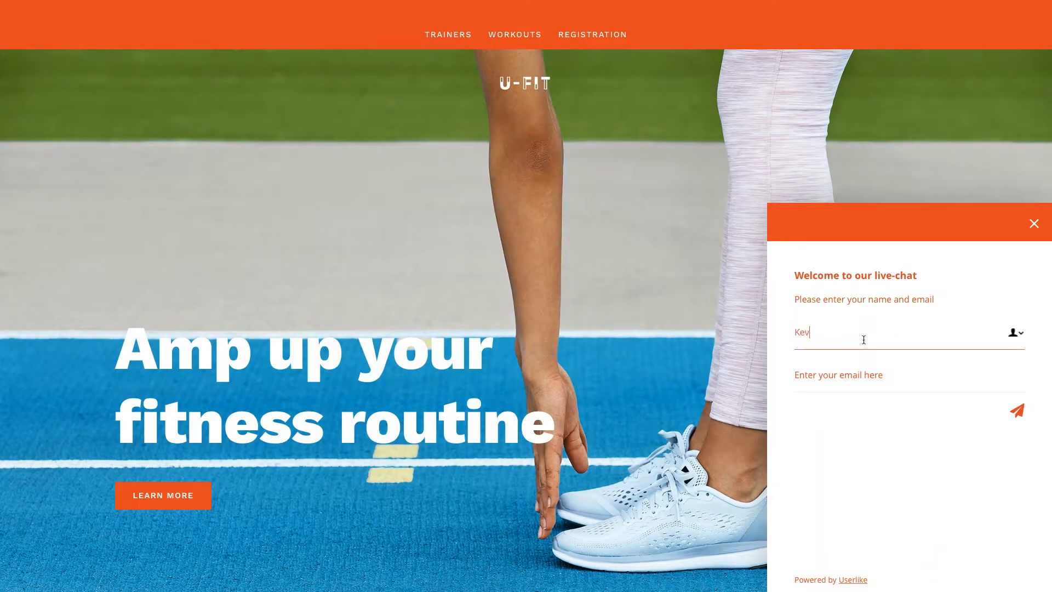
text(Kevin.ka)
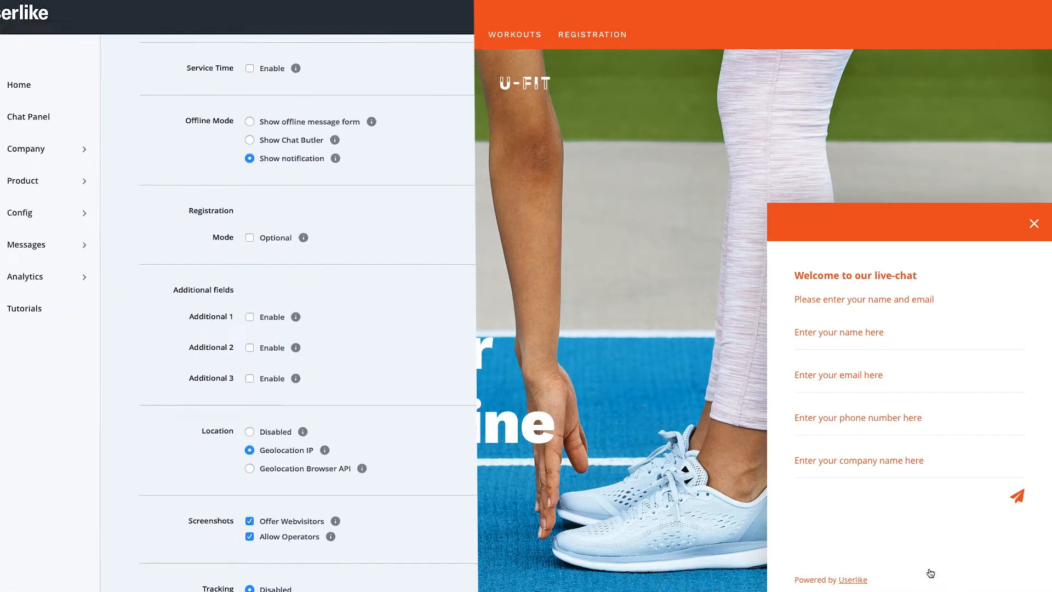
click(249, 316)
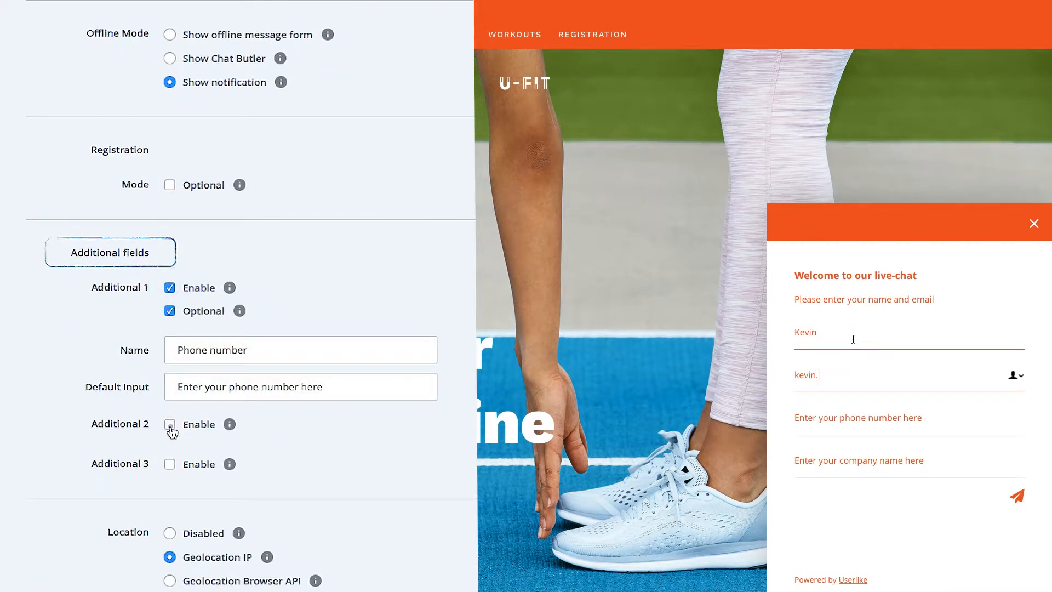
click(170, 425)
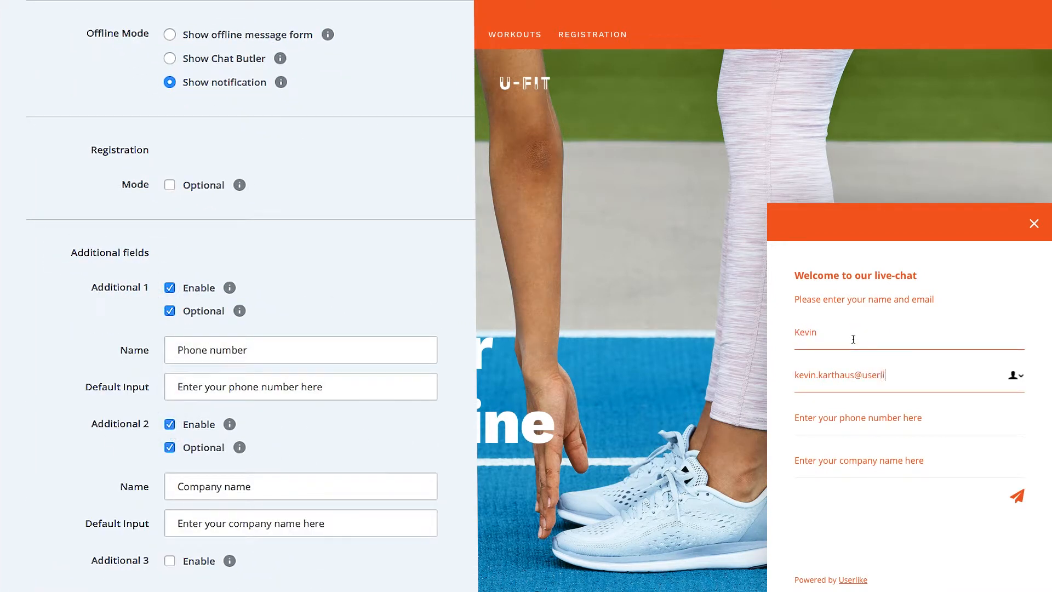
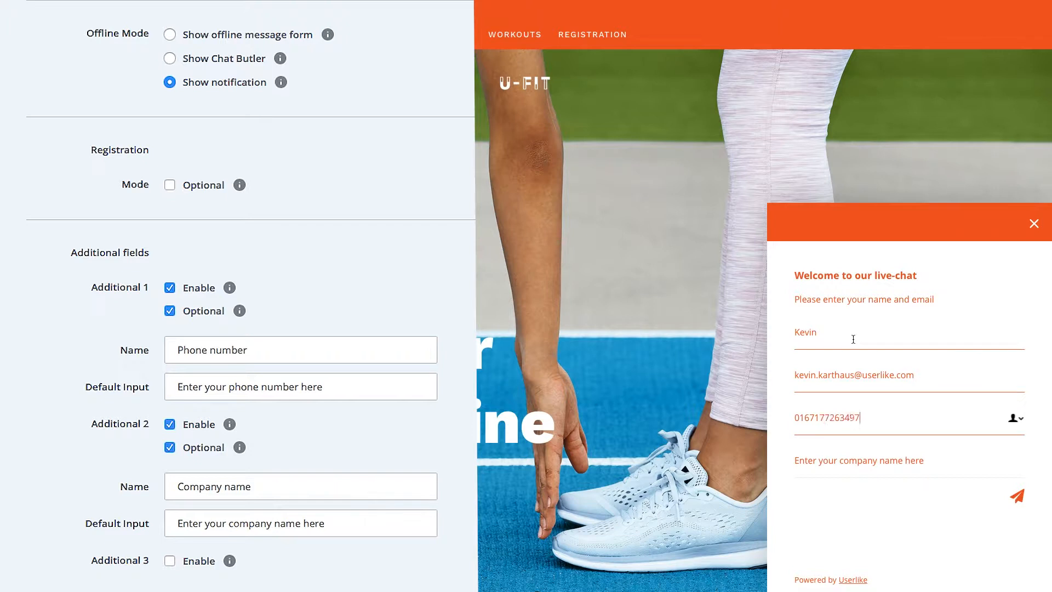
text(Userlike UG)
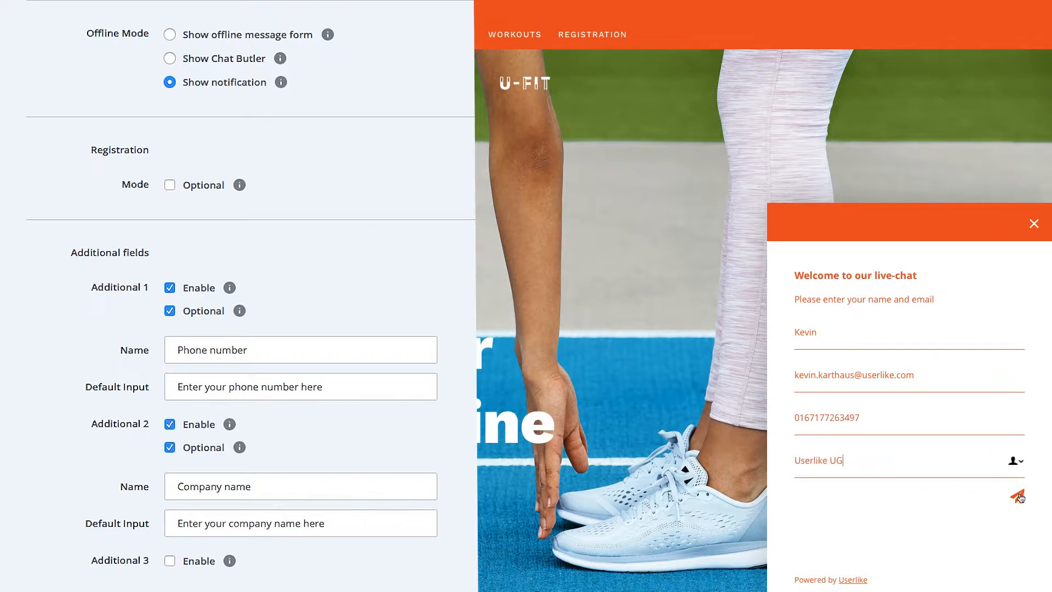
click(1017, 497)
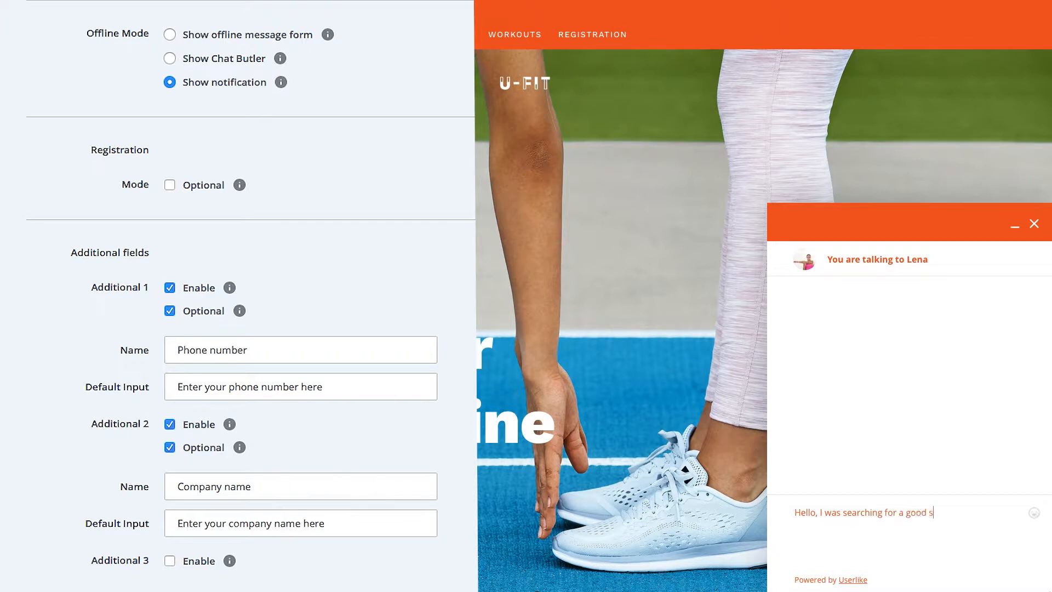
key(Return)
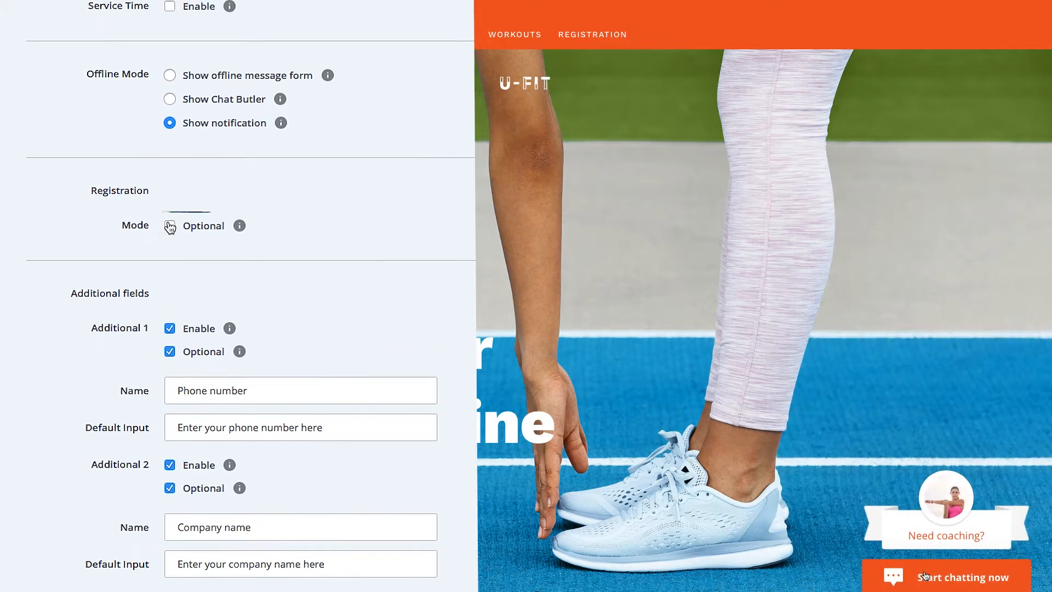
Step: Check the live chat on the demo site and enable Passive Connect for the registration chat
click(963, 577)
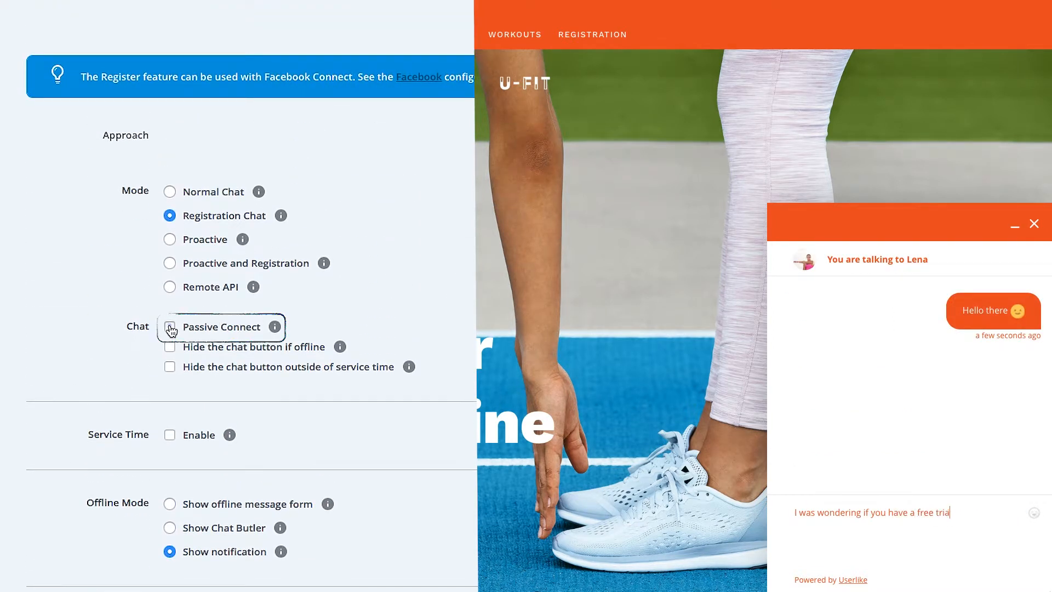
click(170, 326)
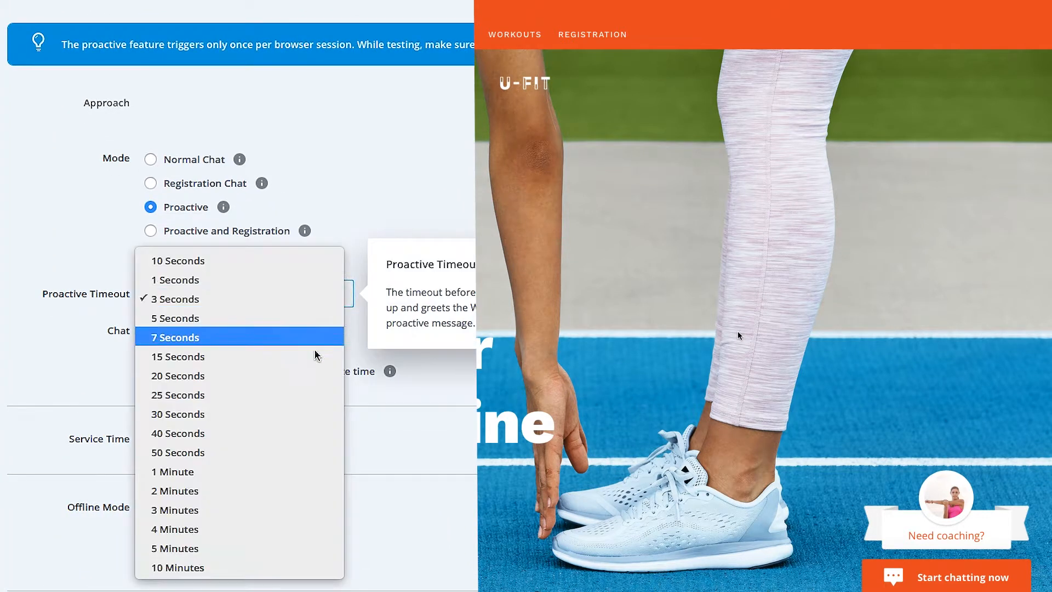
Step: Set a 20-second proactive timeout and reply 'Yes, I'd like to know if you offer an...' to the greeting
click(177, 375)
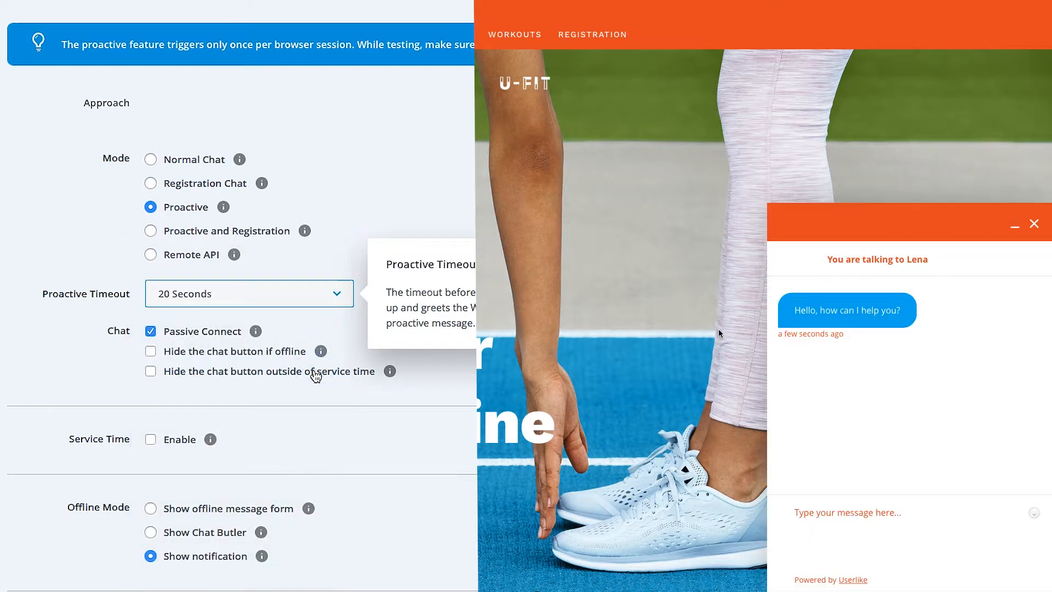
mouse_move(356, 335)
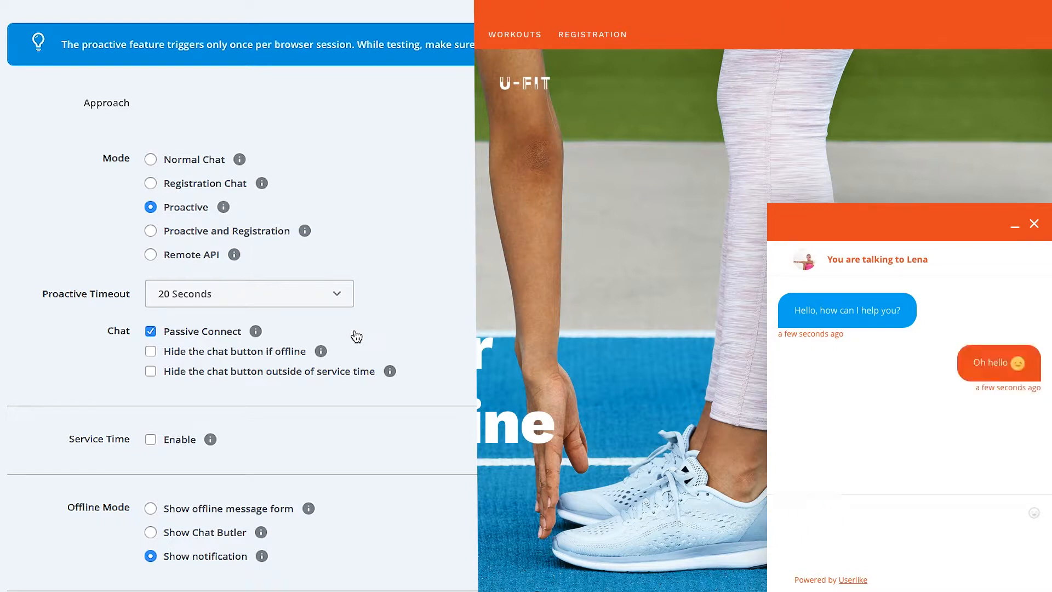
text(Yes, I'd like to)
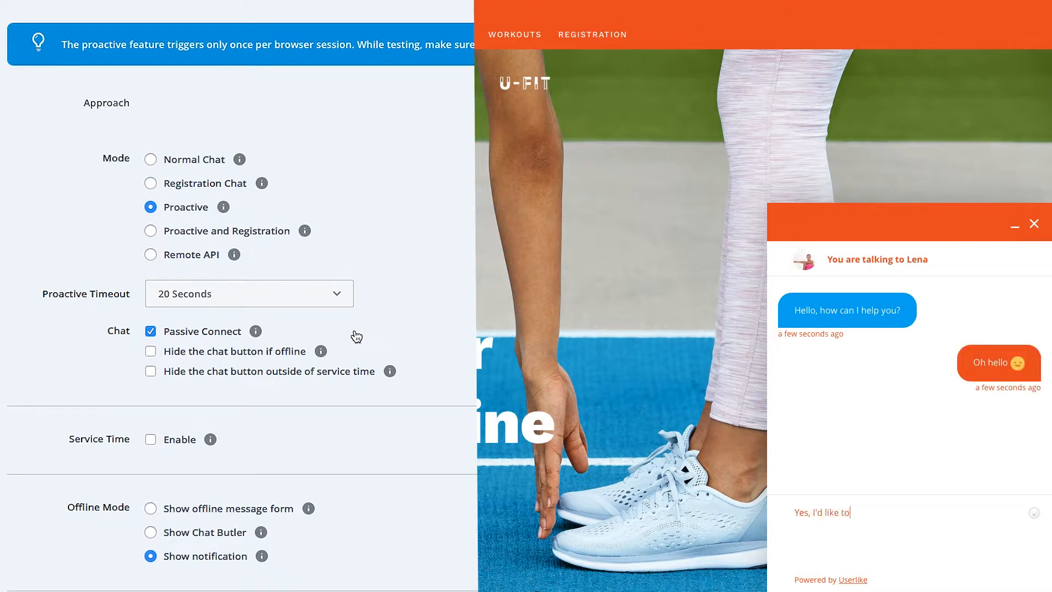
text(know if you offer an)
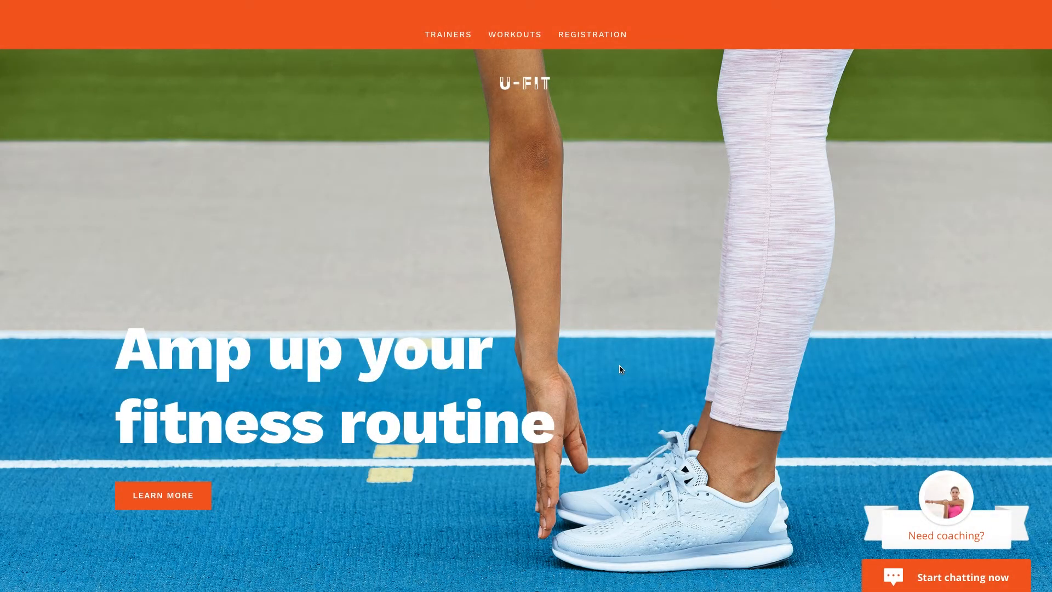
Step: Start a chat on the U-FIT site and register as Kevin with an email
click(945, 577)
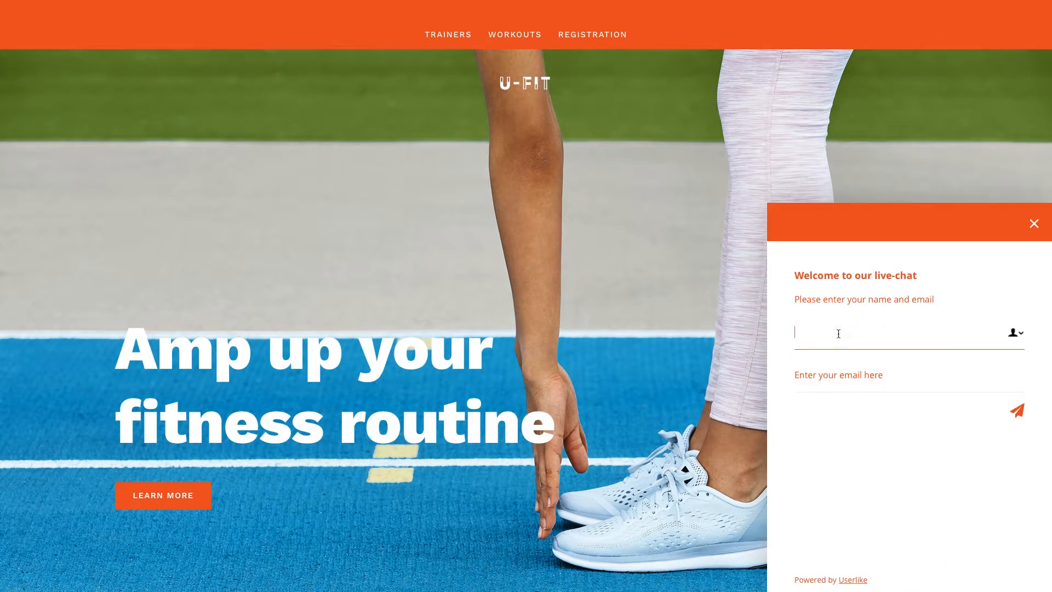
text(Kevin)
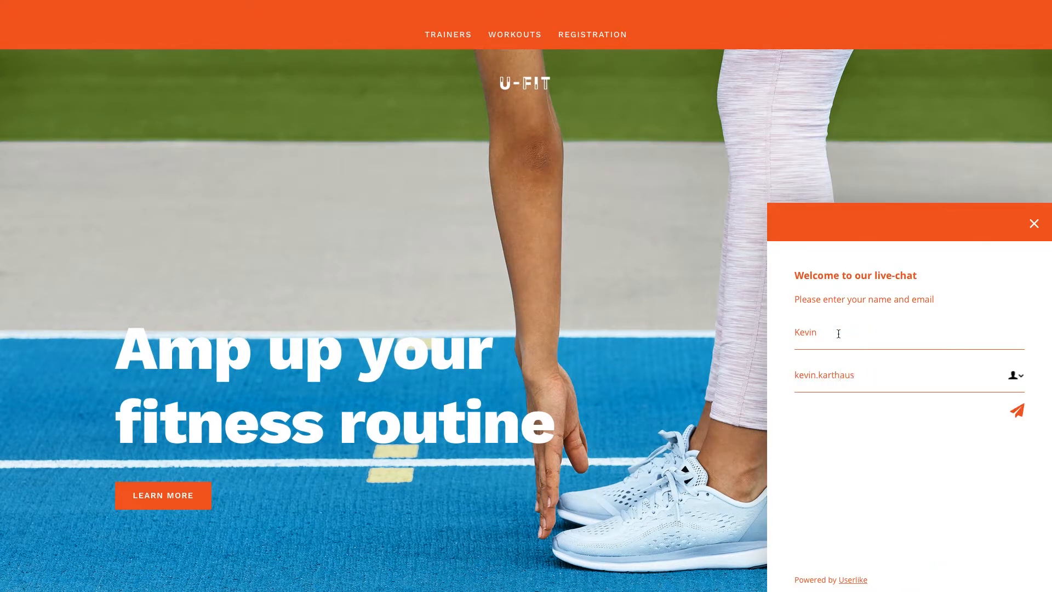
click(1016, 410)
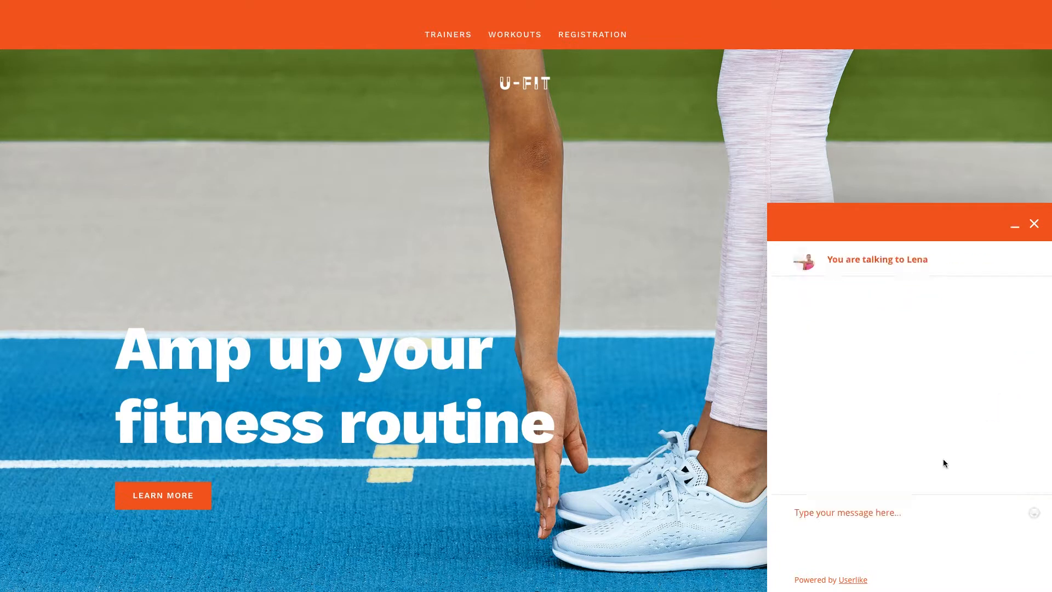
Step: Ask whether the spa is included in the premium membership, then close the chat
text(Is the spa included in the)
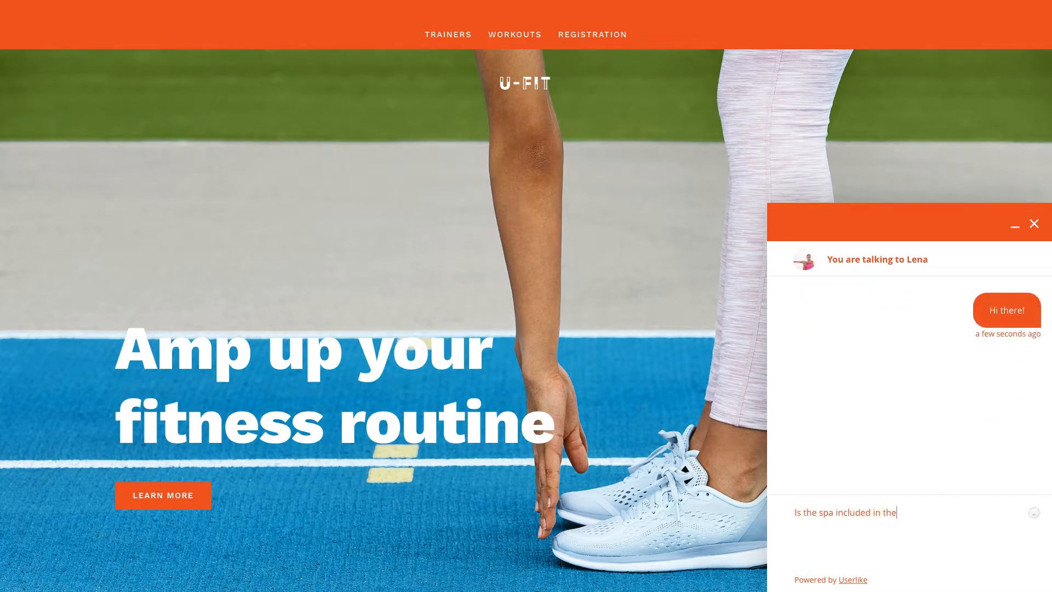
key(Return)
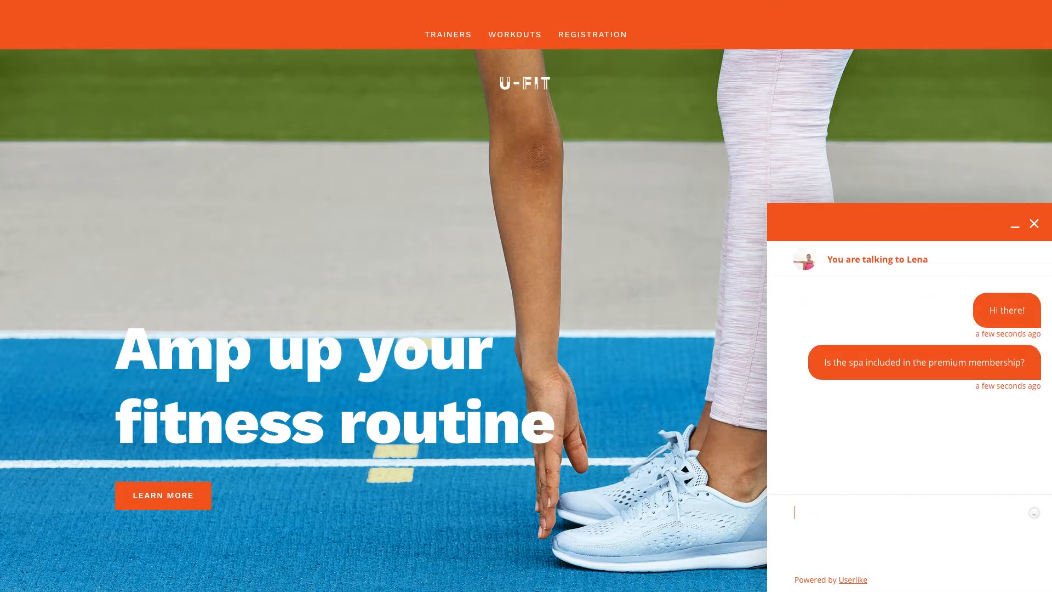
click(1016, 223)
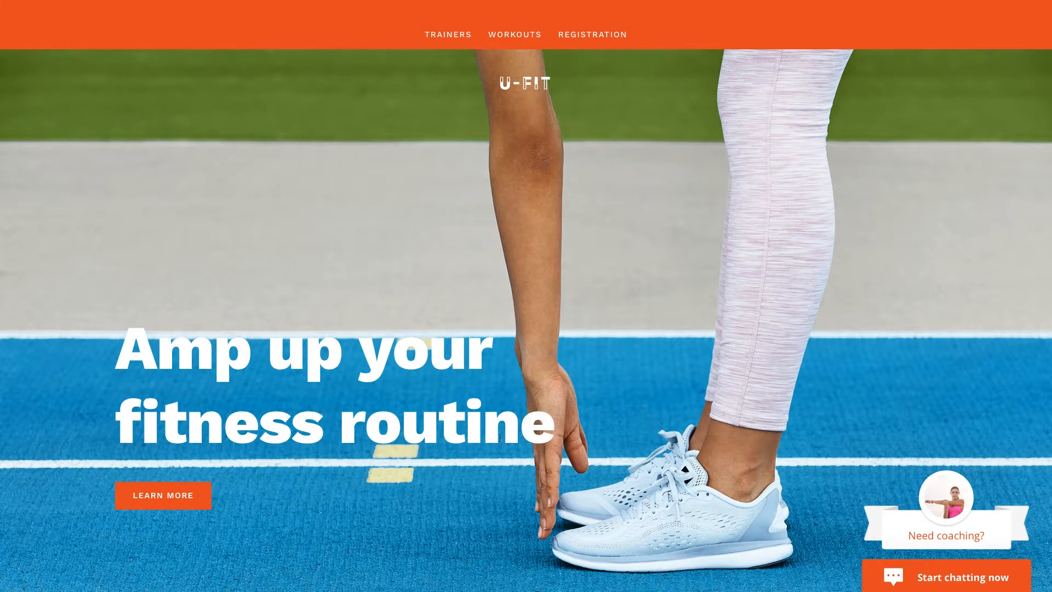
Step: Reopen the U-FIT chat and reply 'Hi there' to the proactive greeting
click(965, 577)
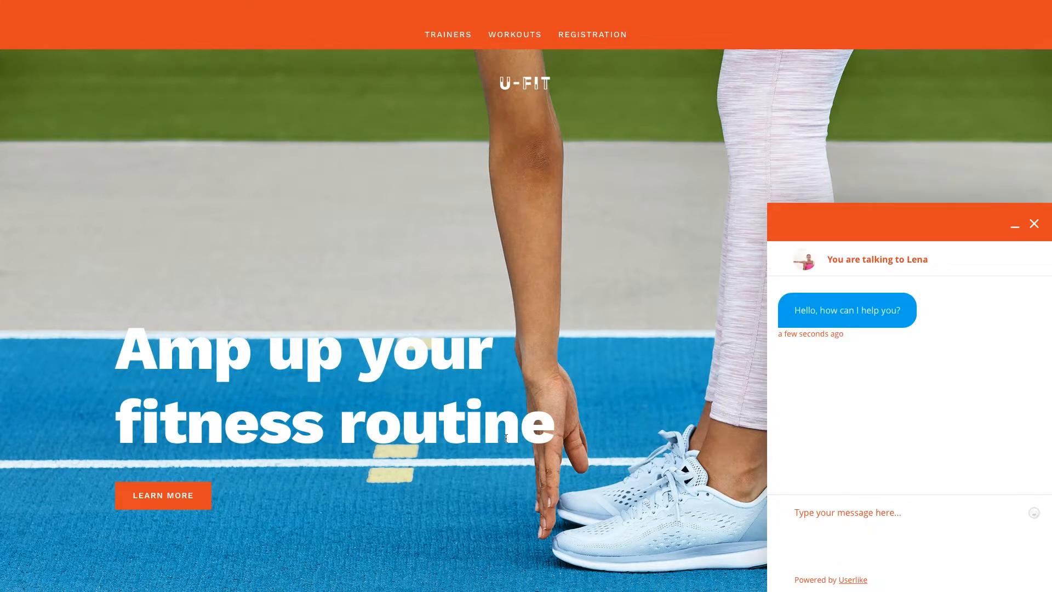
text(Hi there)
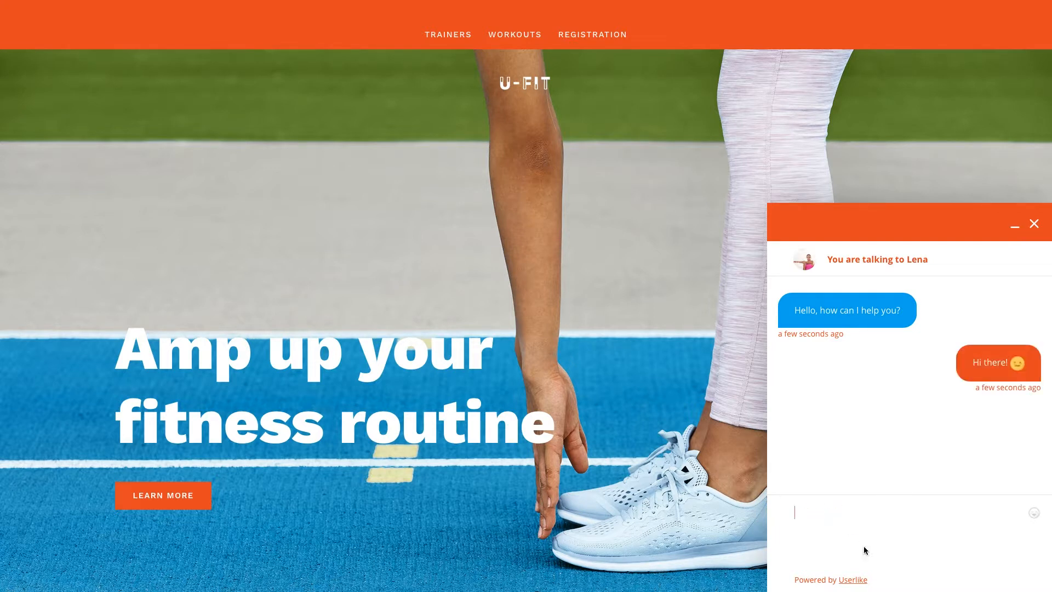
text(That would n)
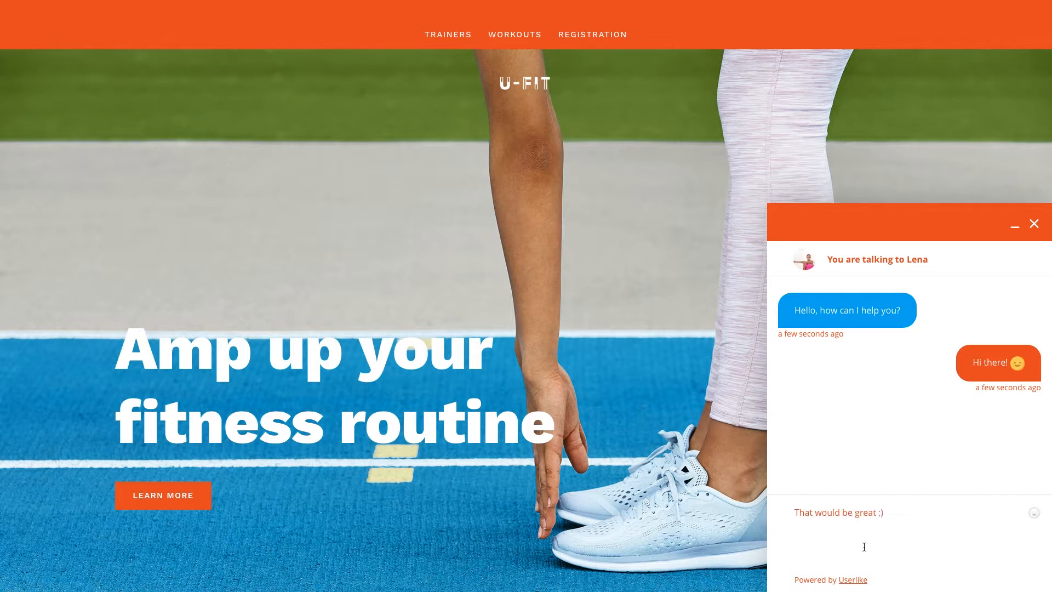
Step: Ask Lena whether they offer any yoga classes, then close the chat
text(I was wonderi)
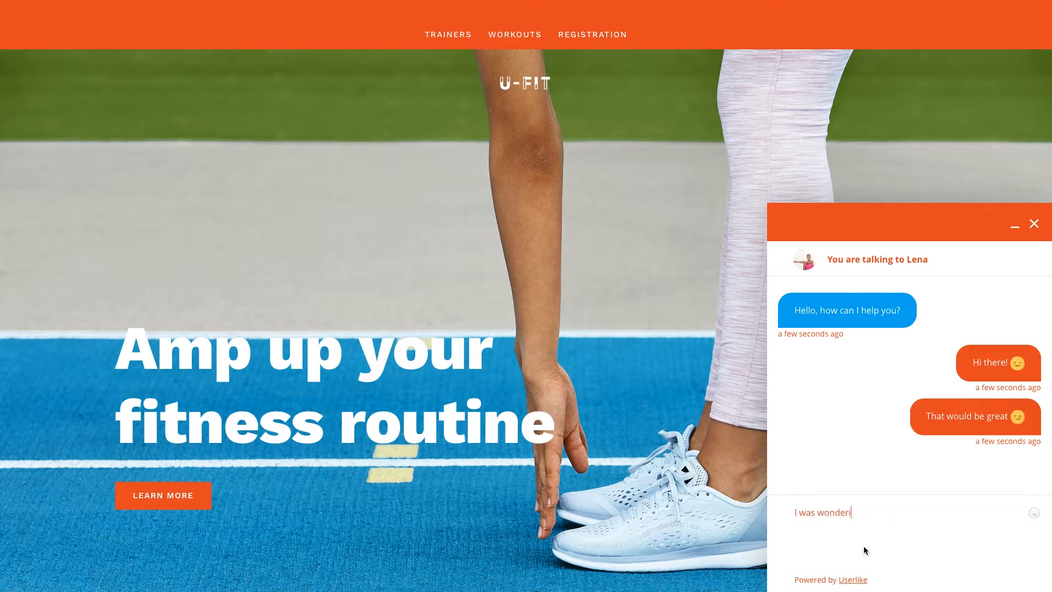
text(ng if you offer a)
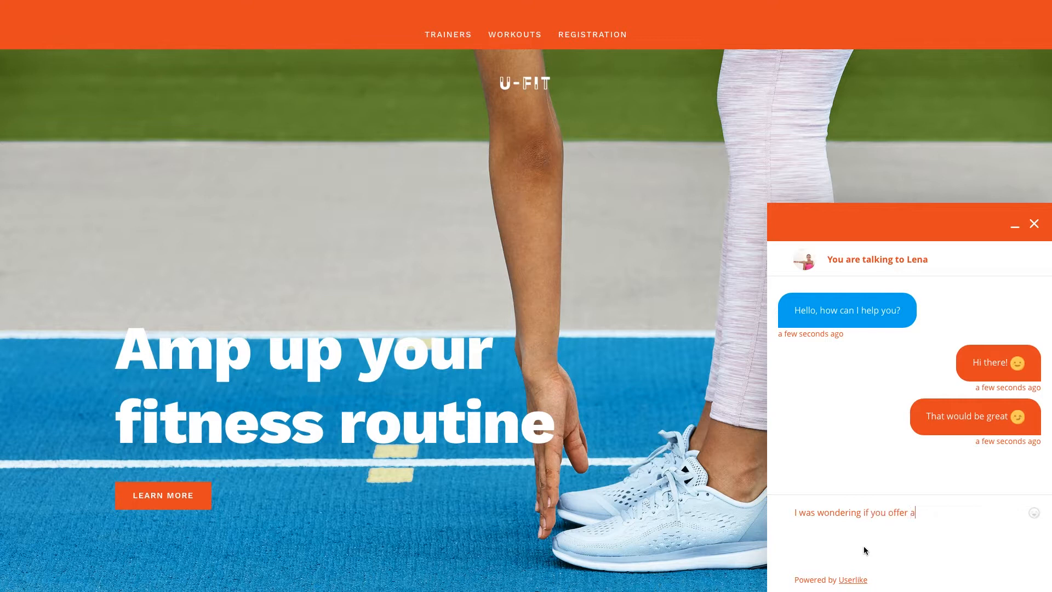
text(ny yoga classes in)
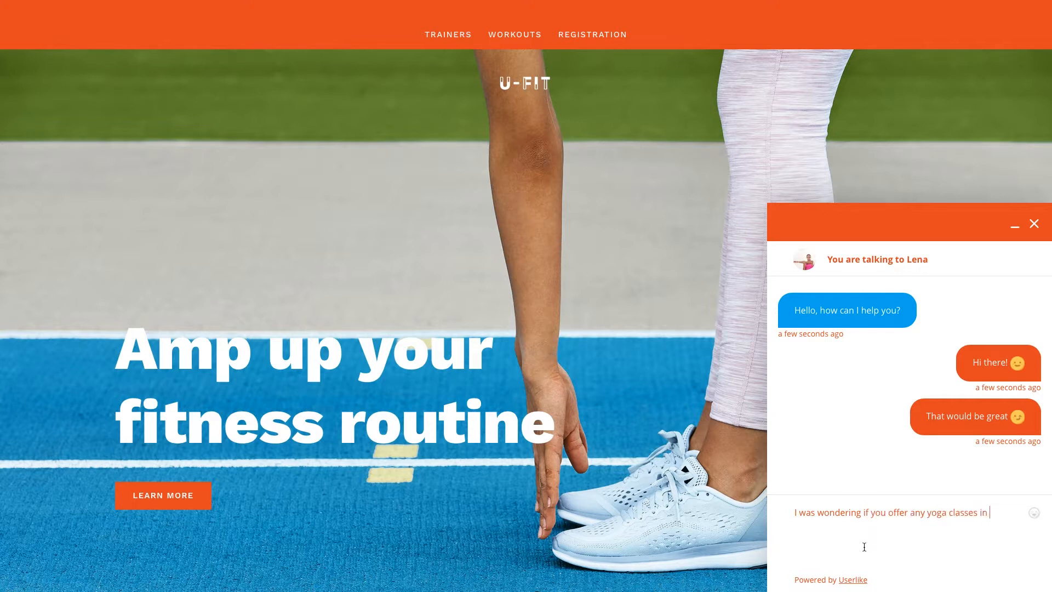
click(1034, 223)
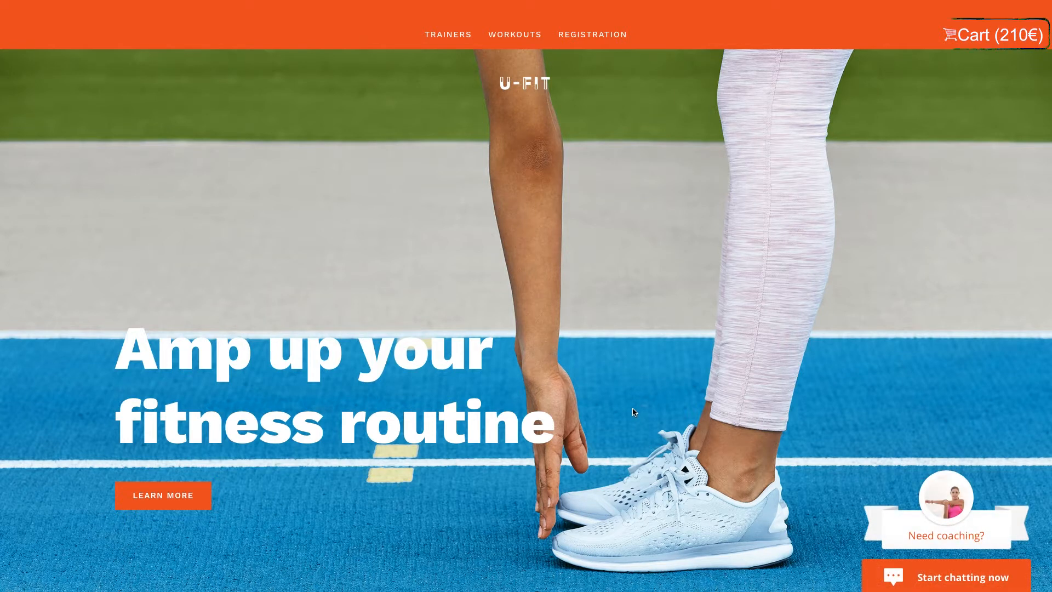
Step: Ask Lena in the U-FIT chat whether paying with American Express is possible
click(965, 576)
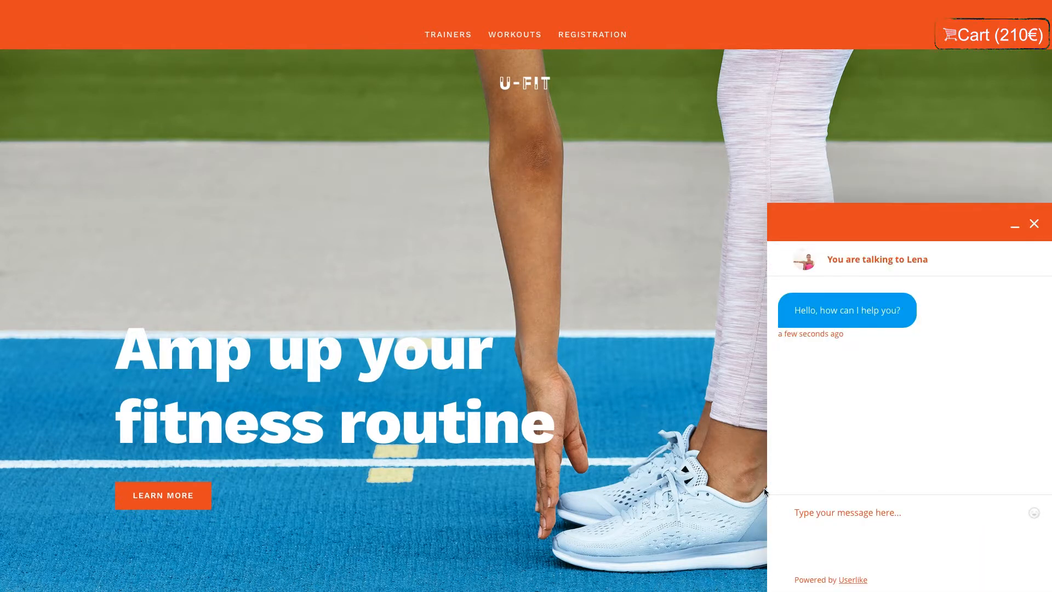
text(Hi Lena)
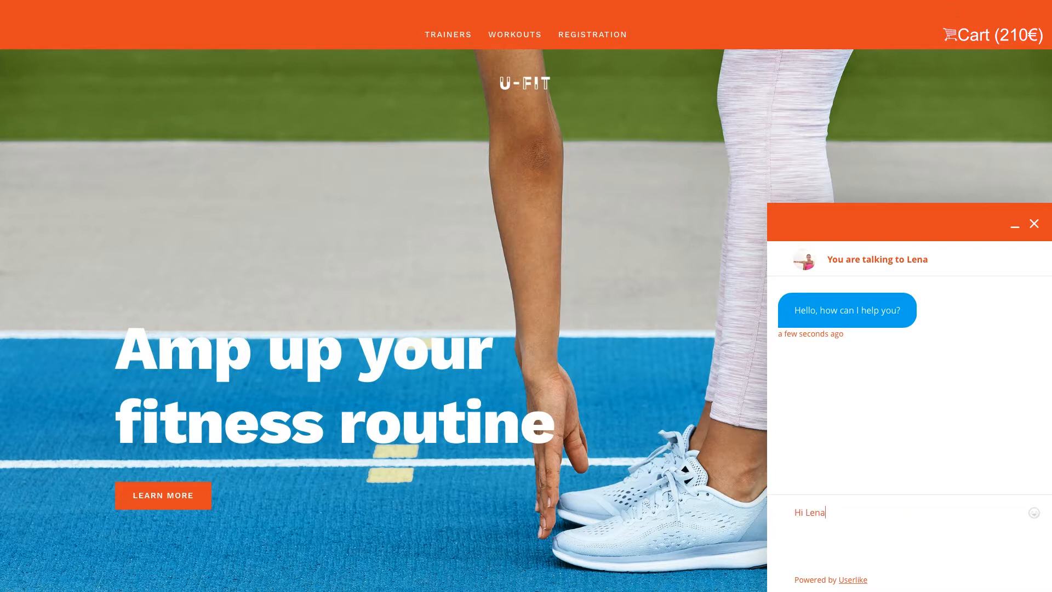
text(! Is it possible to)
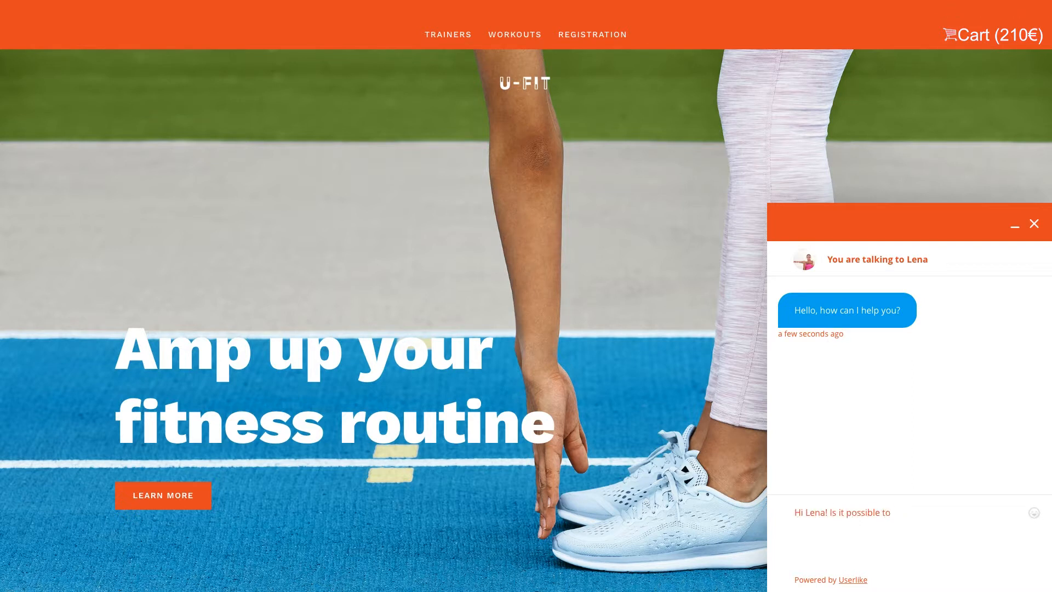
text(pay with)
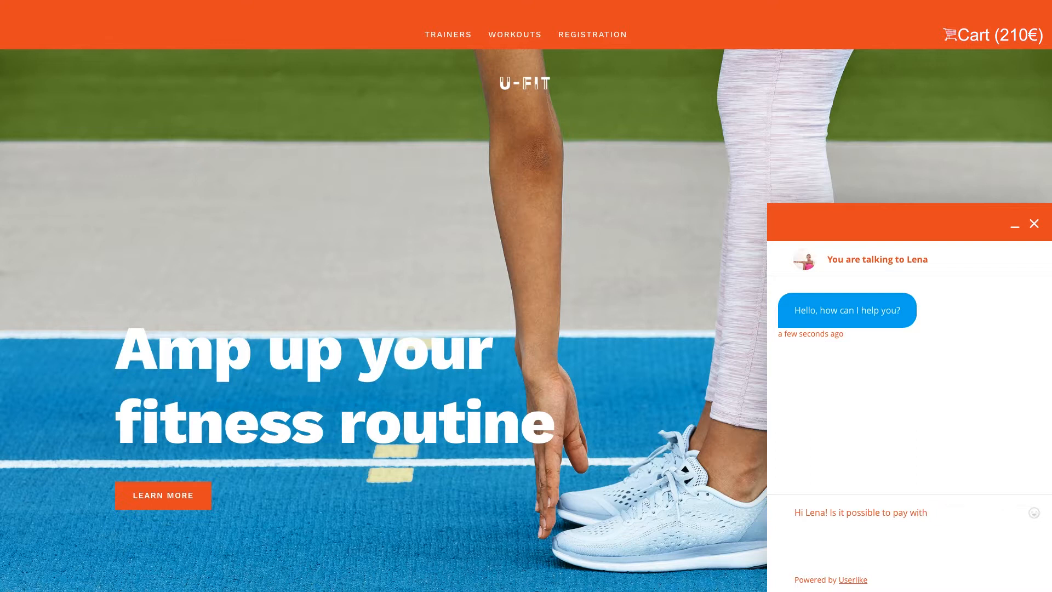
key(Return)
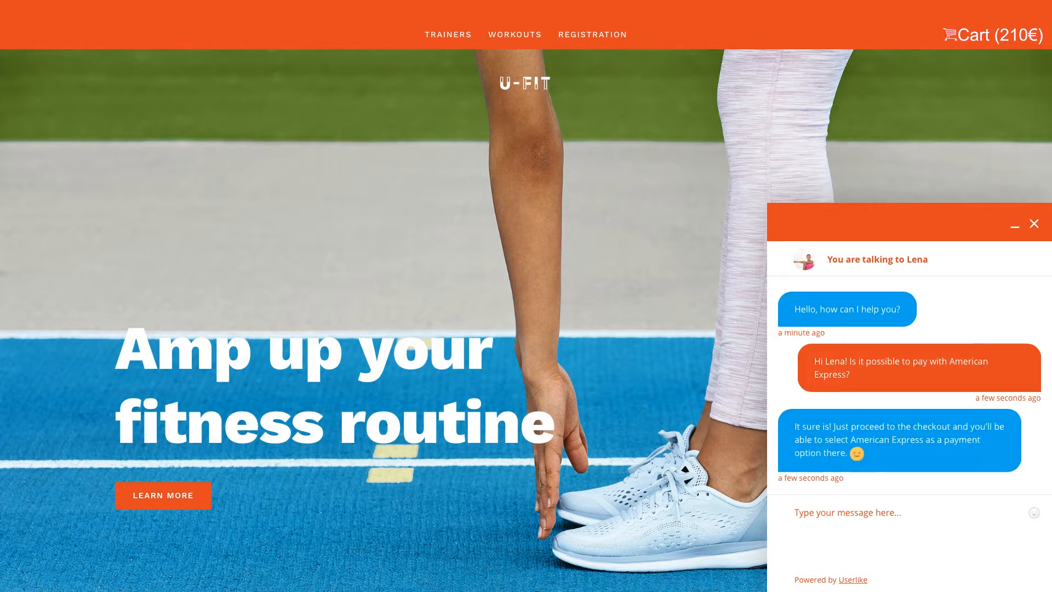
mouse_move(775, 520)
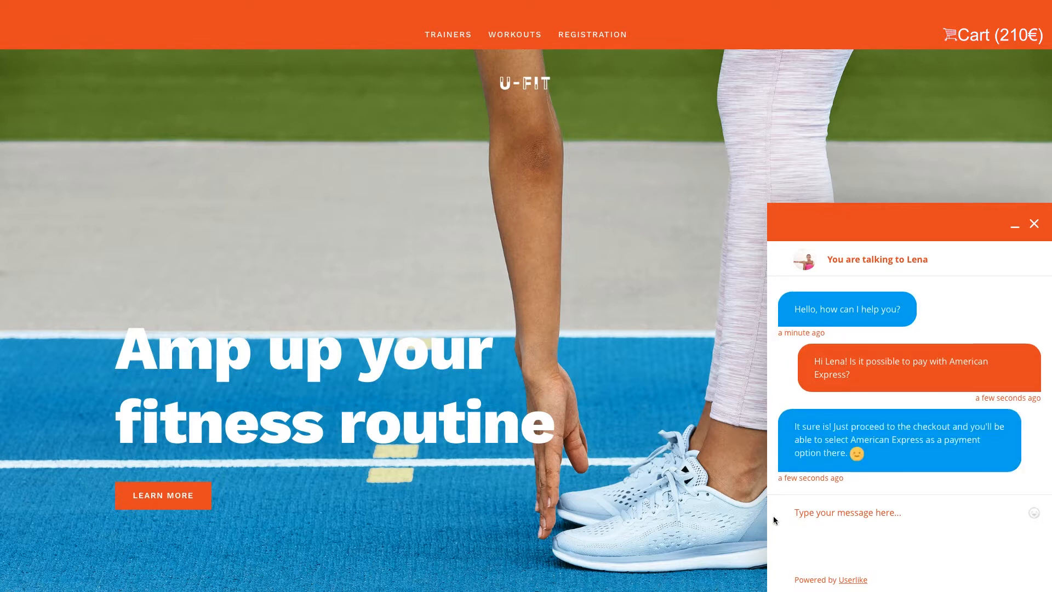
Step: Reply 'Perfect, thanks Lena!' to her confirmation
text(Perfect)
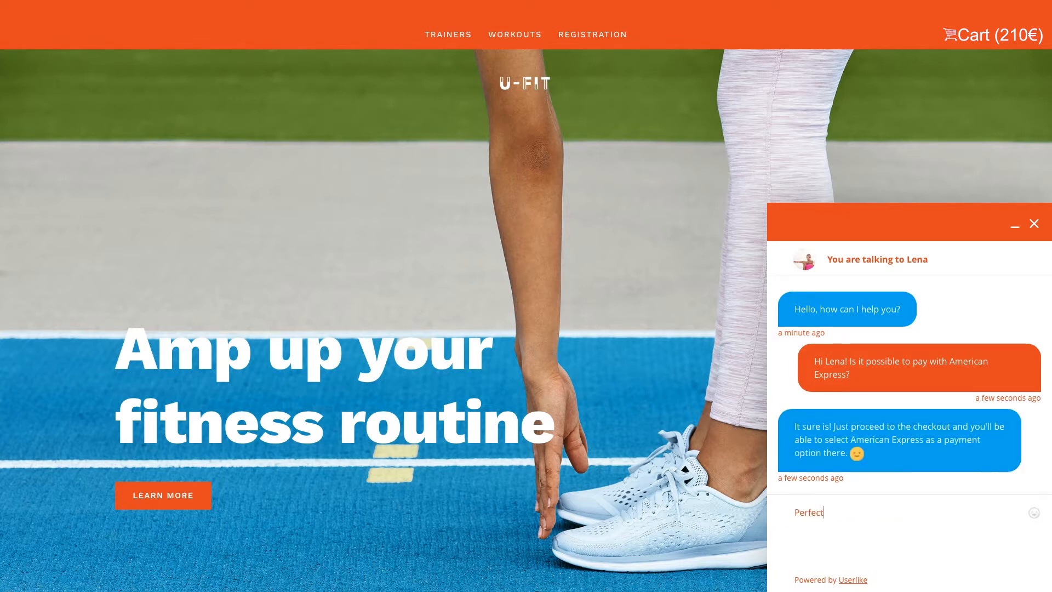
text(, thanks Lena!)
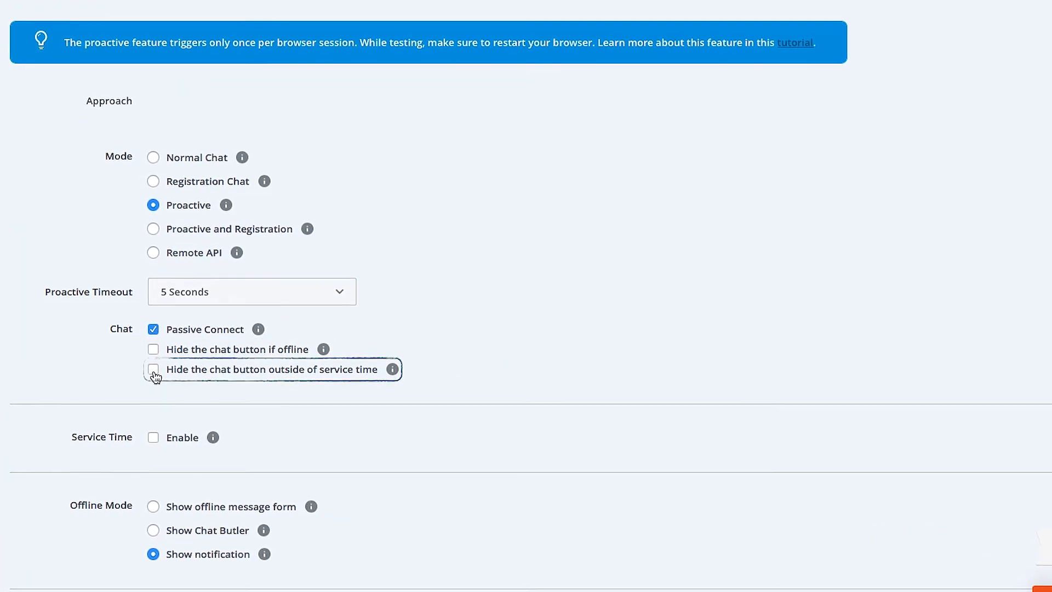
Step: Hide the chat button outside service time and enable service times, reviewing the 09:00–18:00 weekday schedule
click(153, 369)
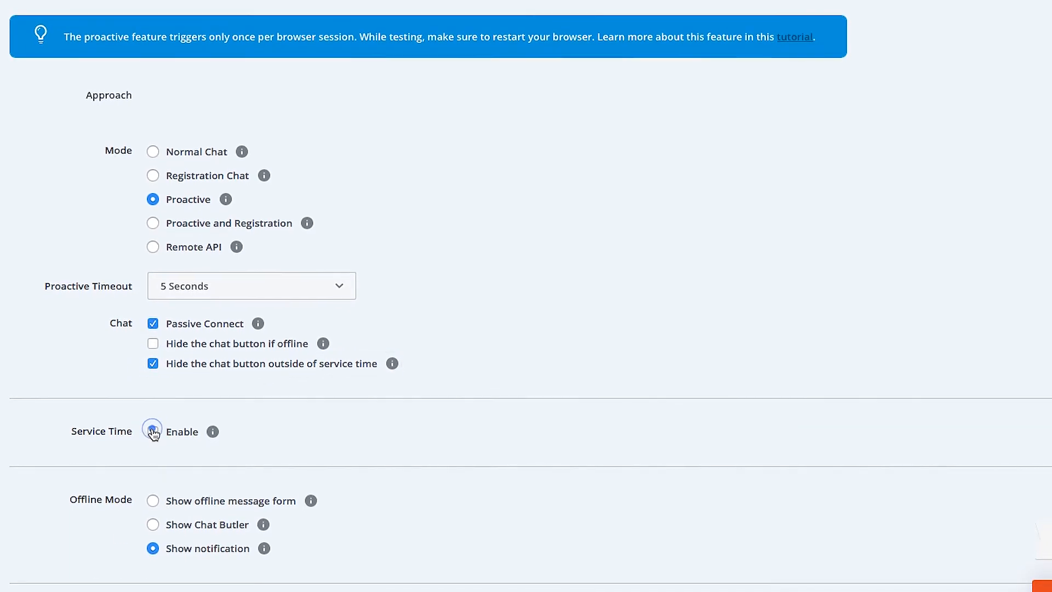
click(152, 430)
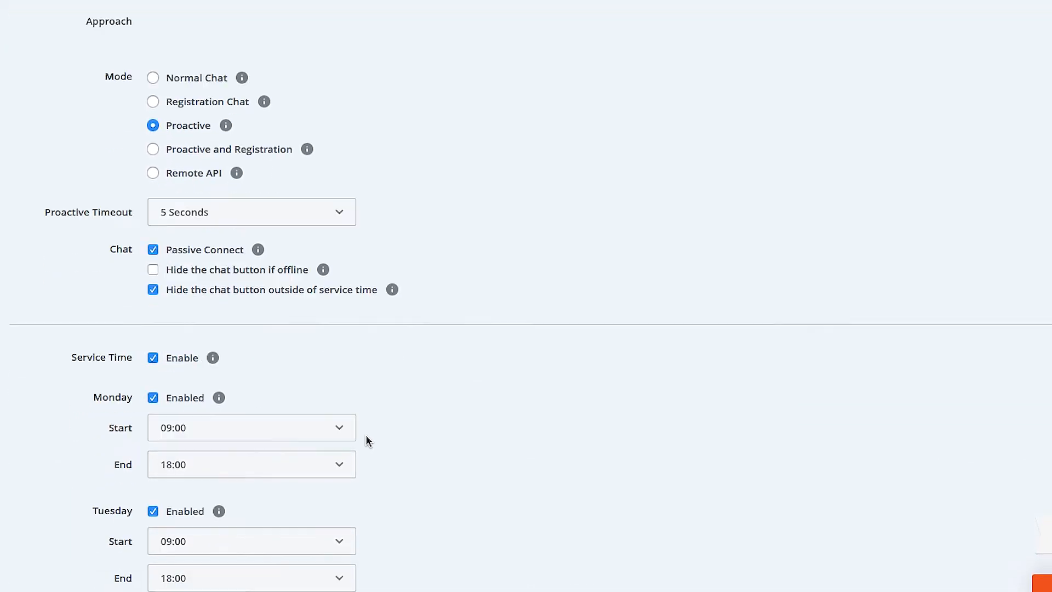
scroll(down, 3)
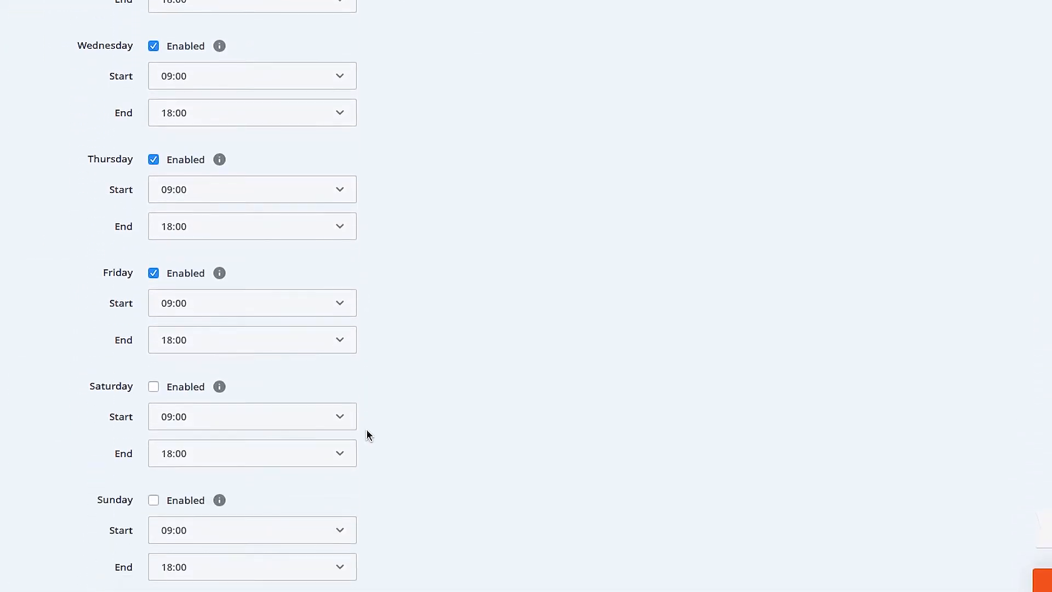
scroll(down, 3)
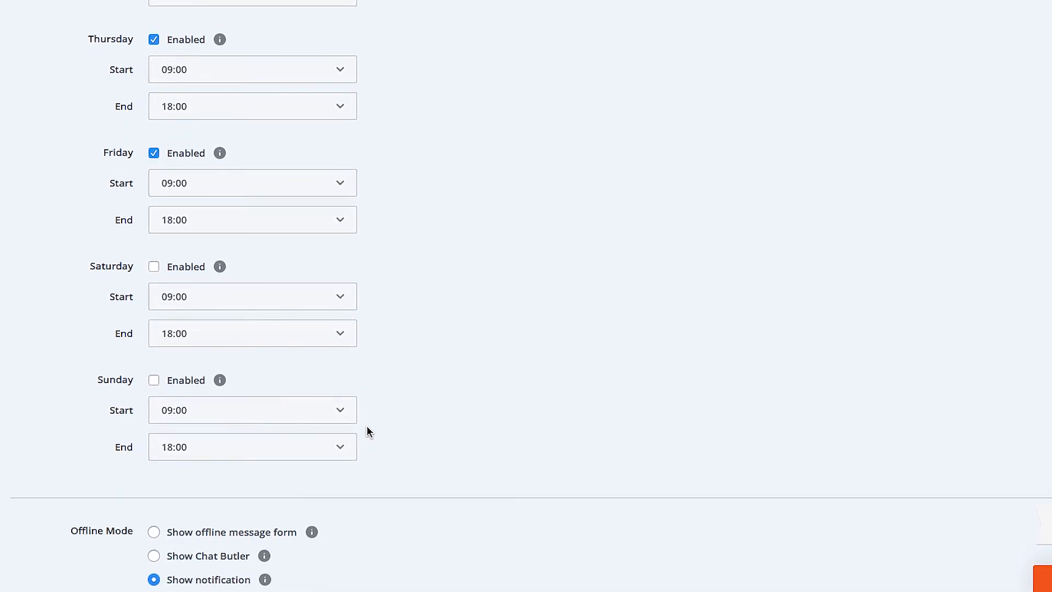
scroll(down, 3)
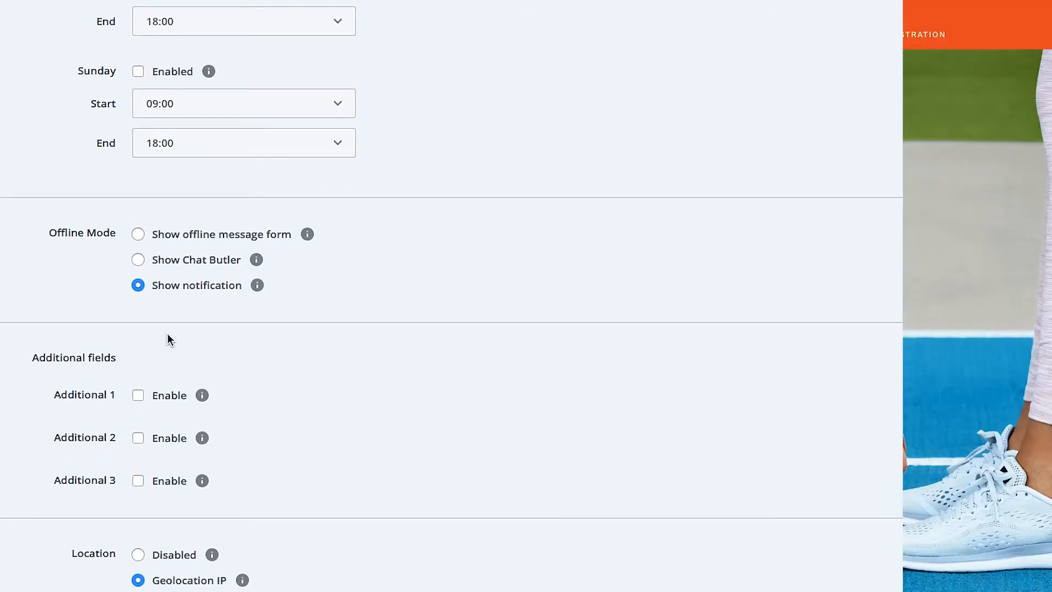
Step: Set the offline mode to the offline message form, then switch it to the Chat Butler
click(138, 233)
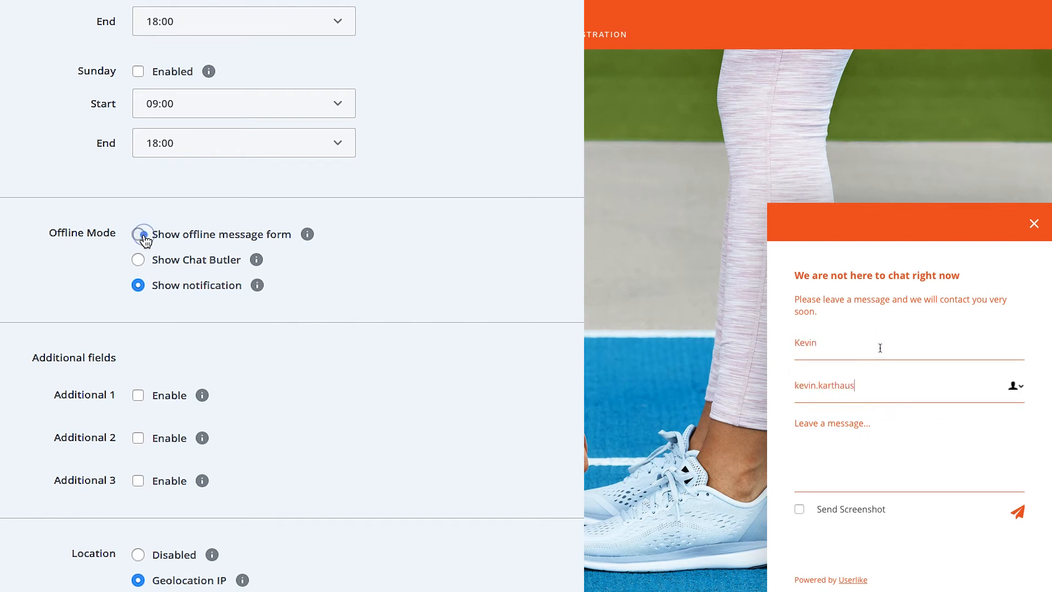
click(138, 234)
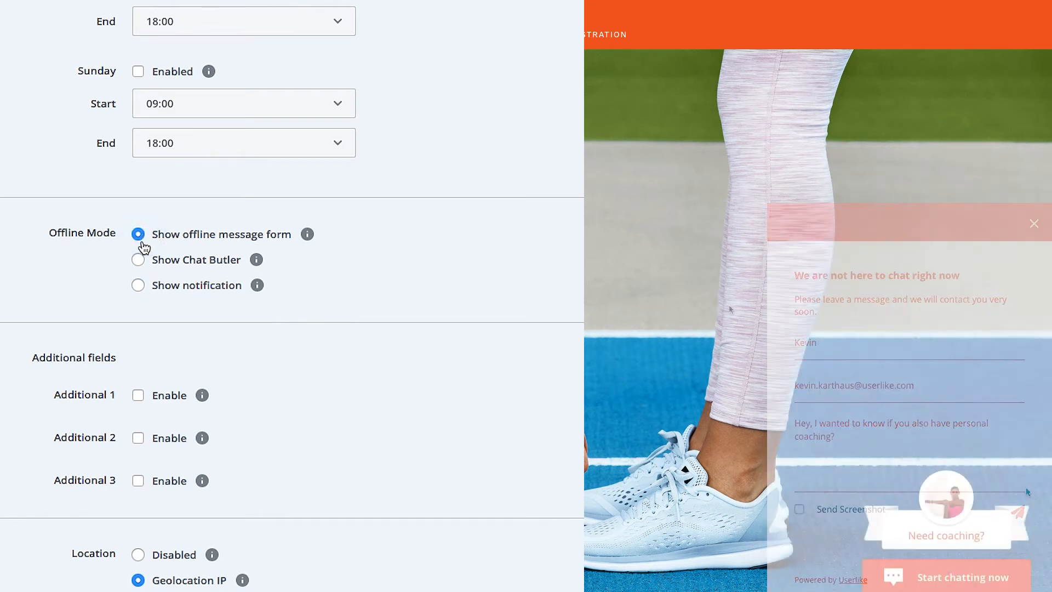
click(138, 260)
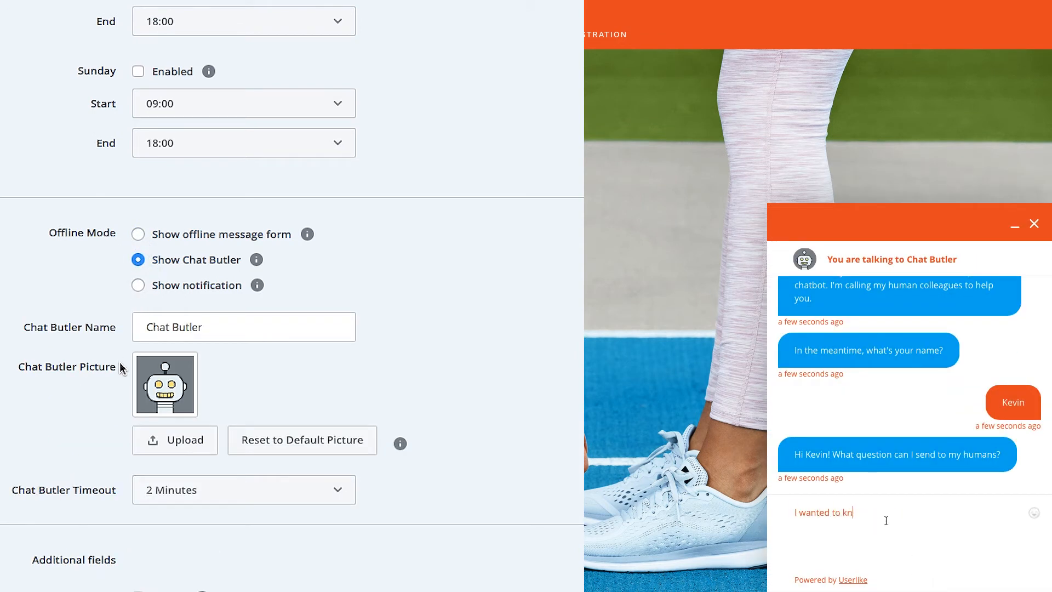
Step: Ask the Chat Butler whether personal coaching is also offered
text(ow if you also offer personal coach)
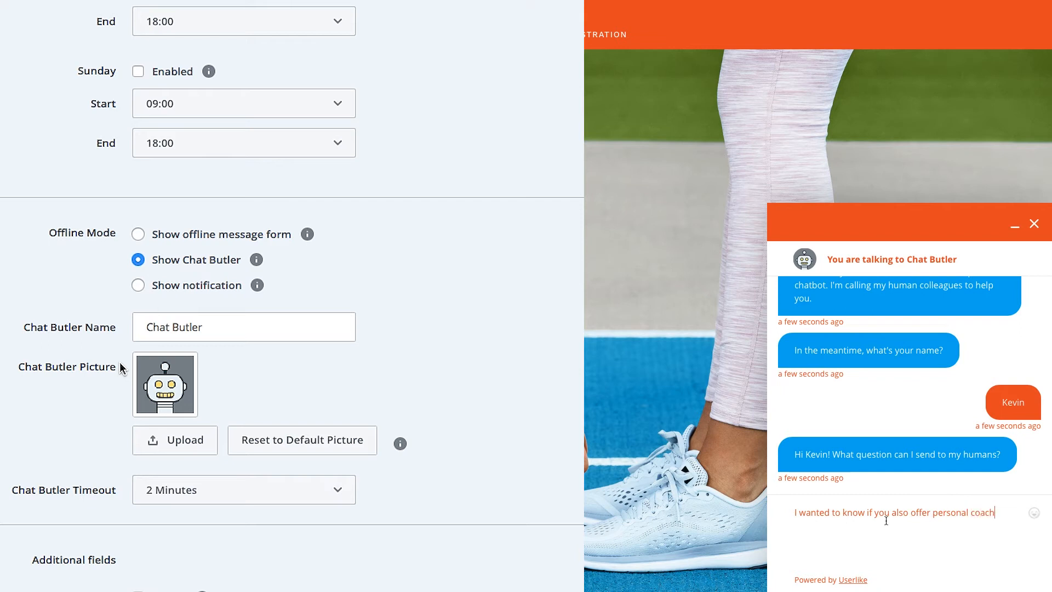
key(Return)
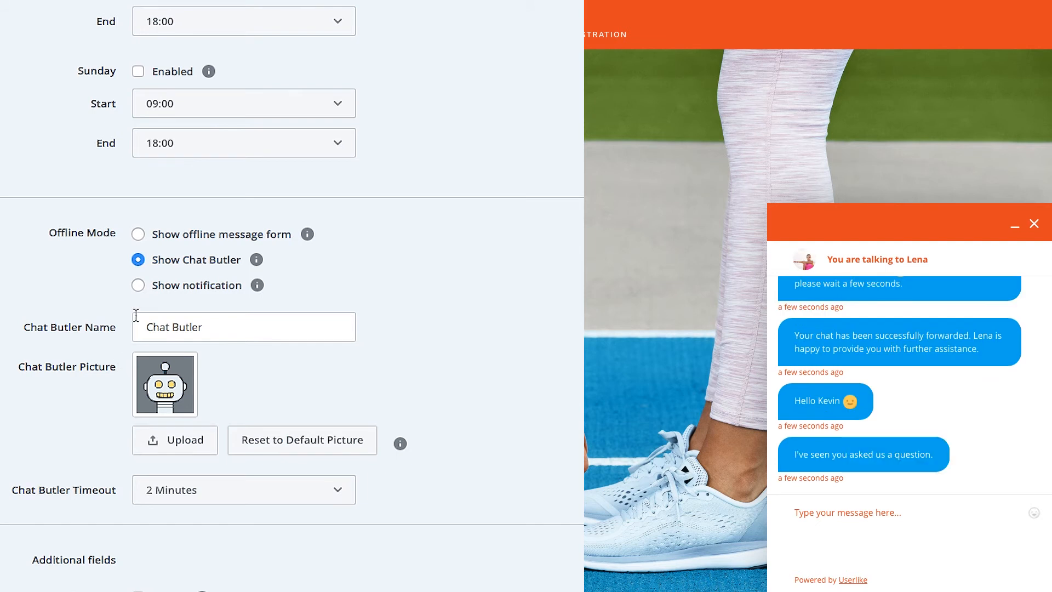
Step: Set offline mode to Show notification and view the 'Sorry, we are offline' notice on U-FIT
click(138, 285)
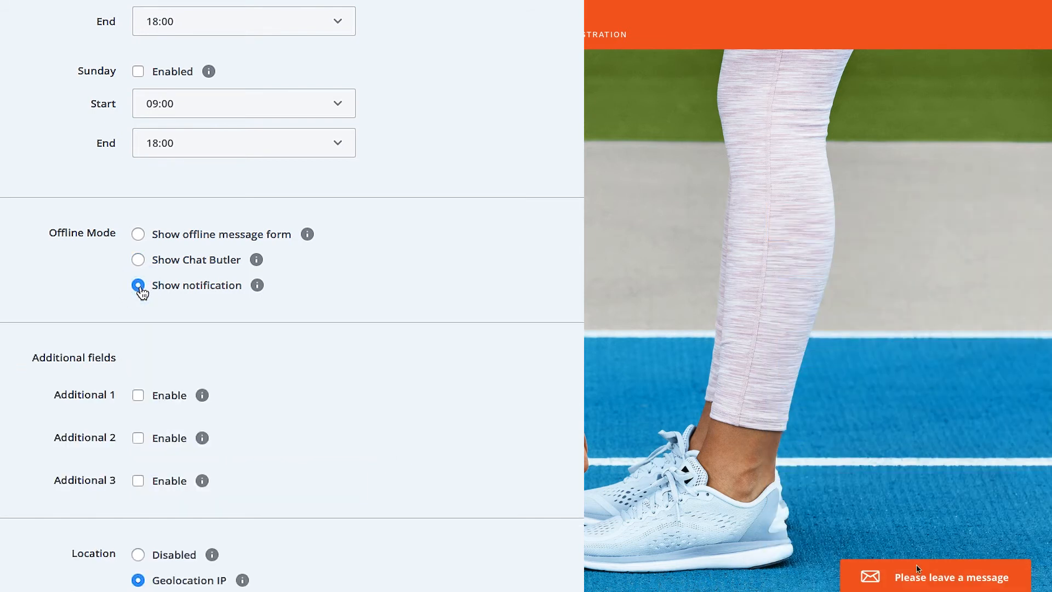
click(950, 577)
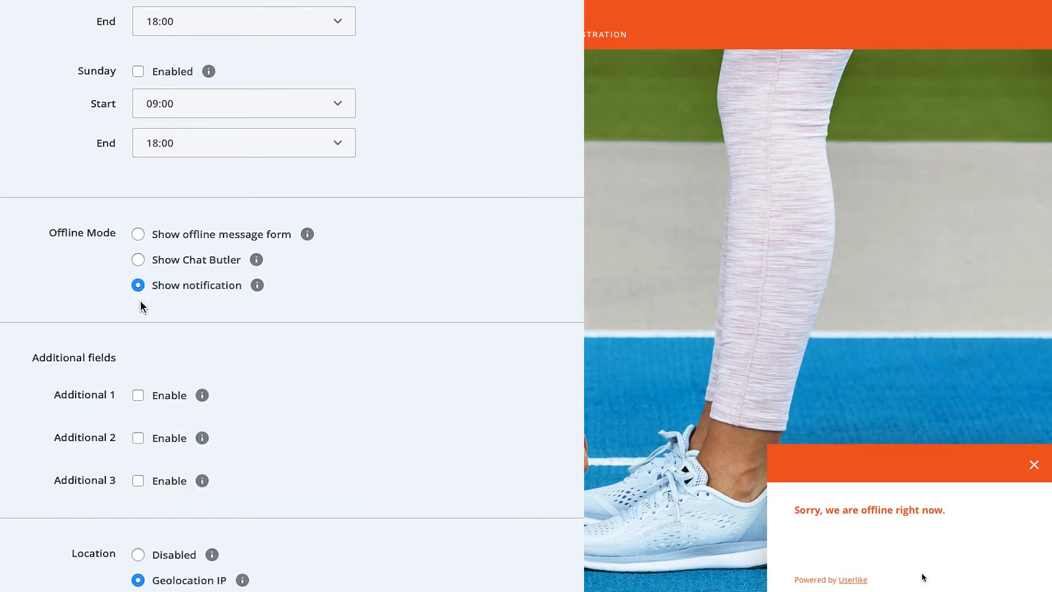